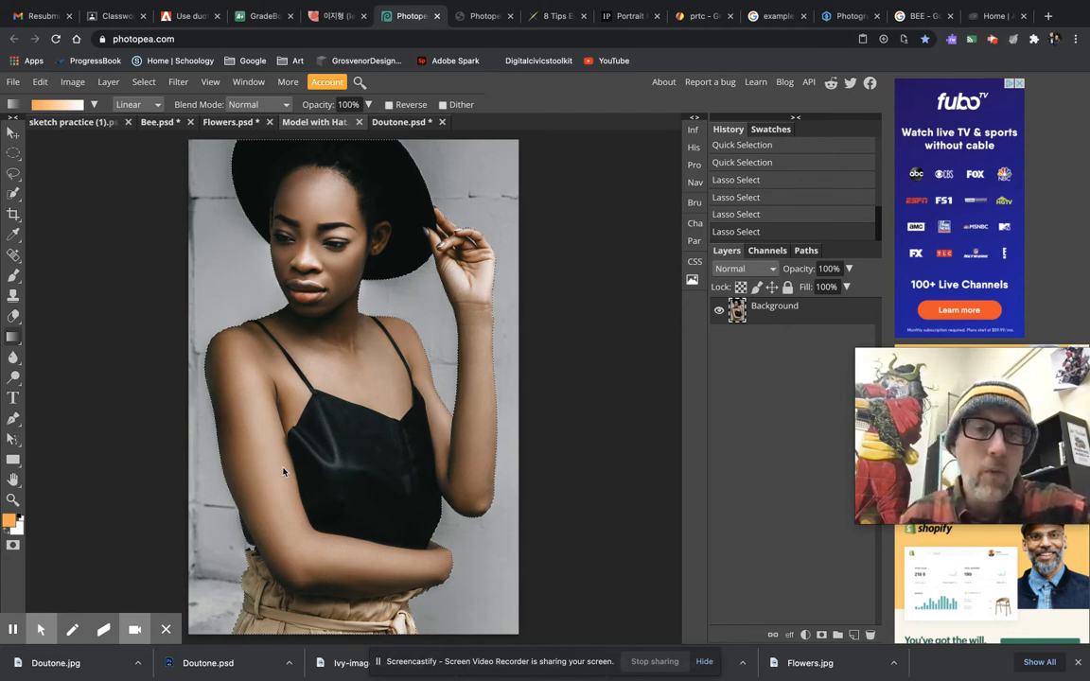
{"action": "mouse_move", "coordinate": [475, 576]}
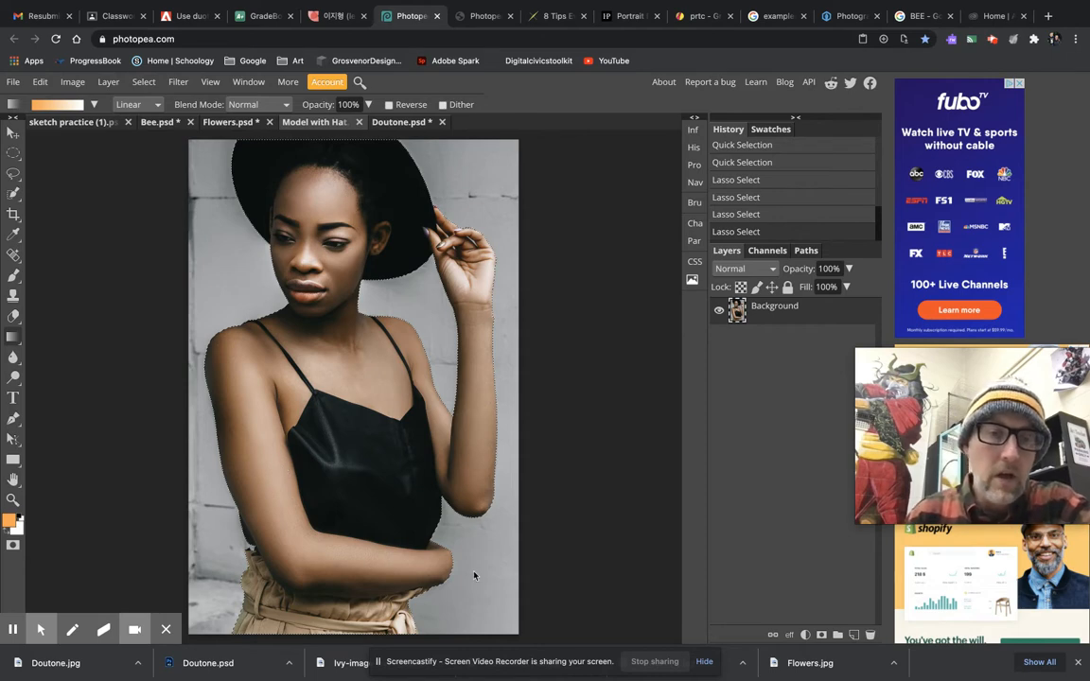
{"action": "mouse_move", "coordinate": [57, 435]}
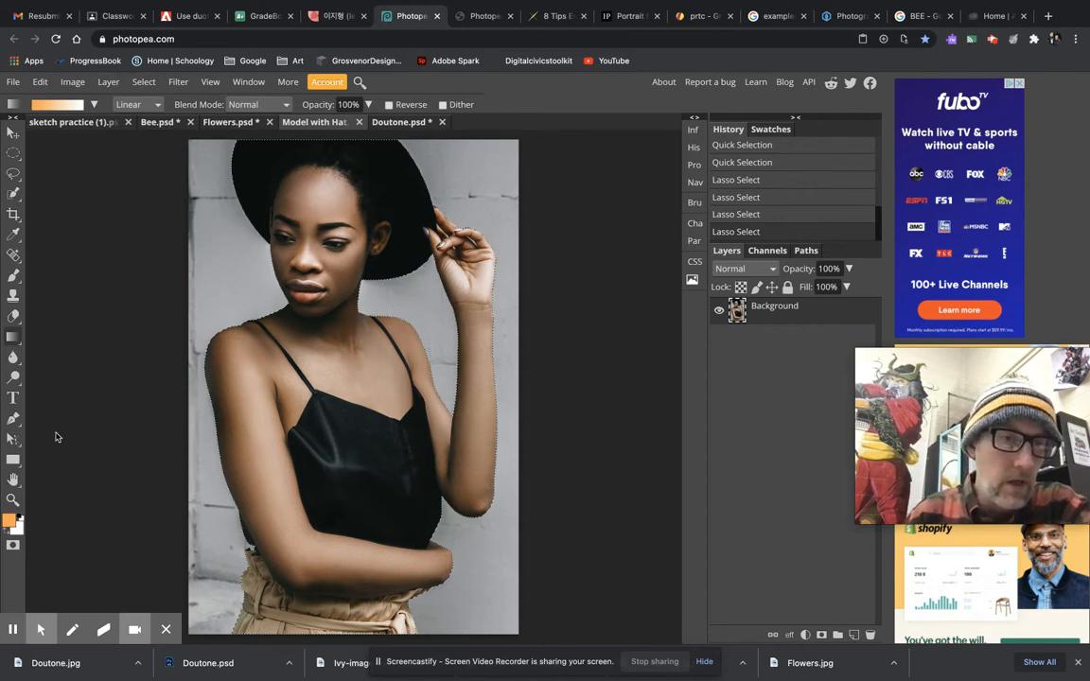
{"action": "mouse_move", "coordinate": [636, 318]}
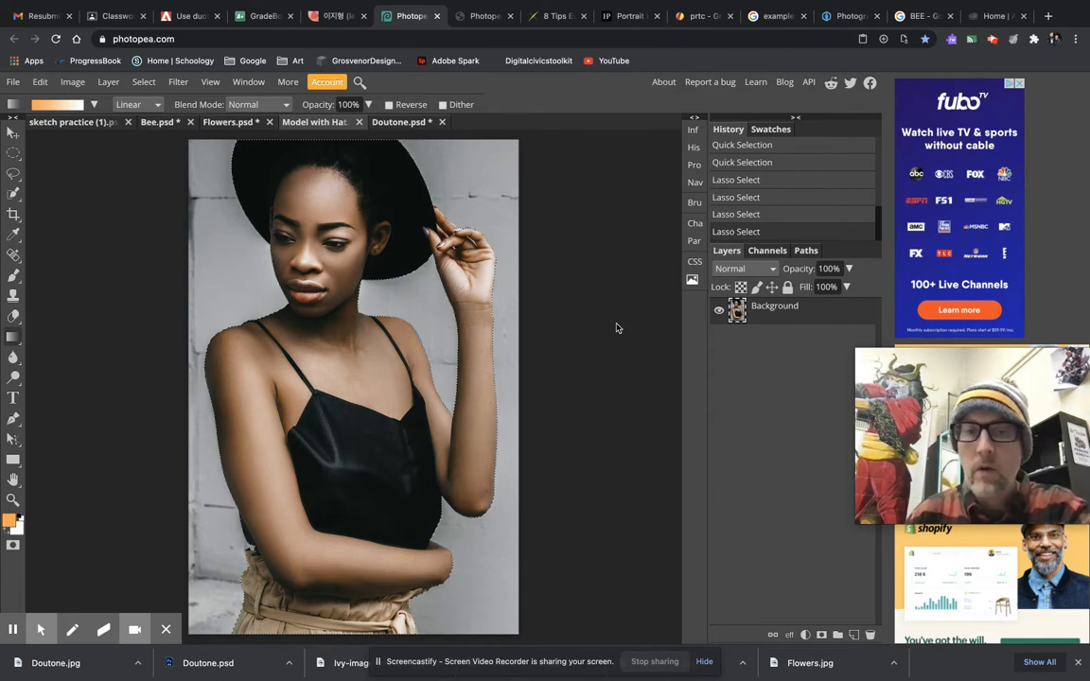
{"action": "mouse_move", "coordinate": [614, 290]}
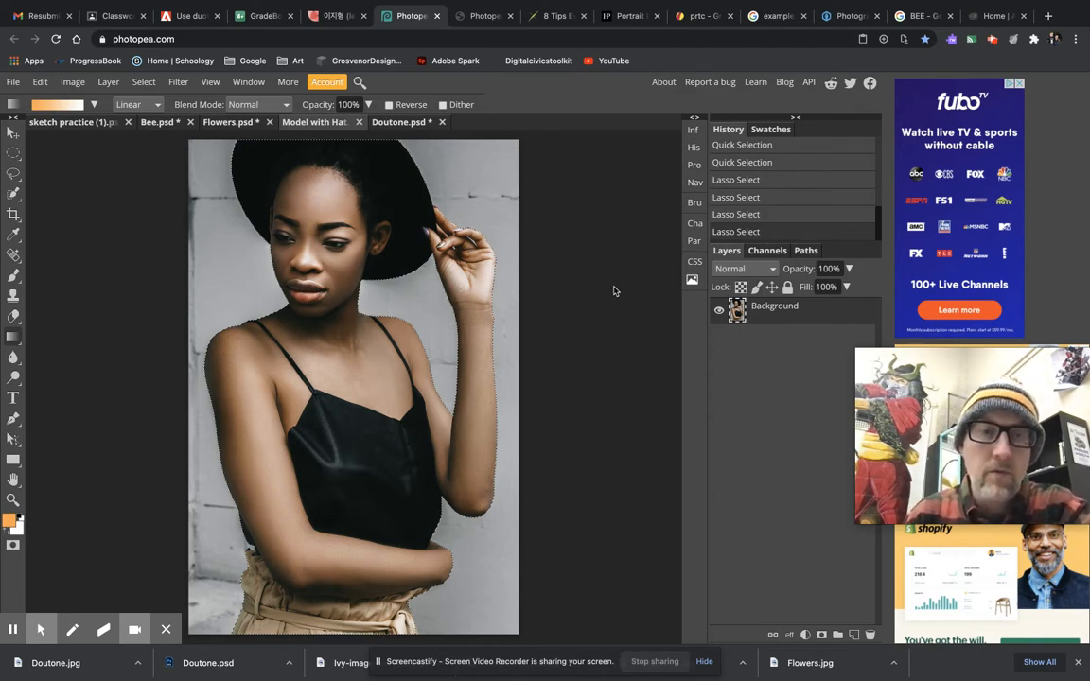
{"action": "mouse_move", "coordinate": [574, 439]}
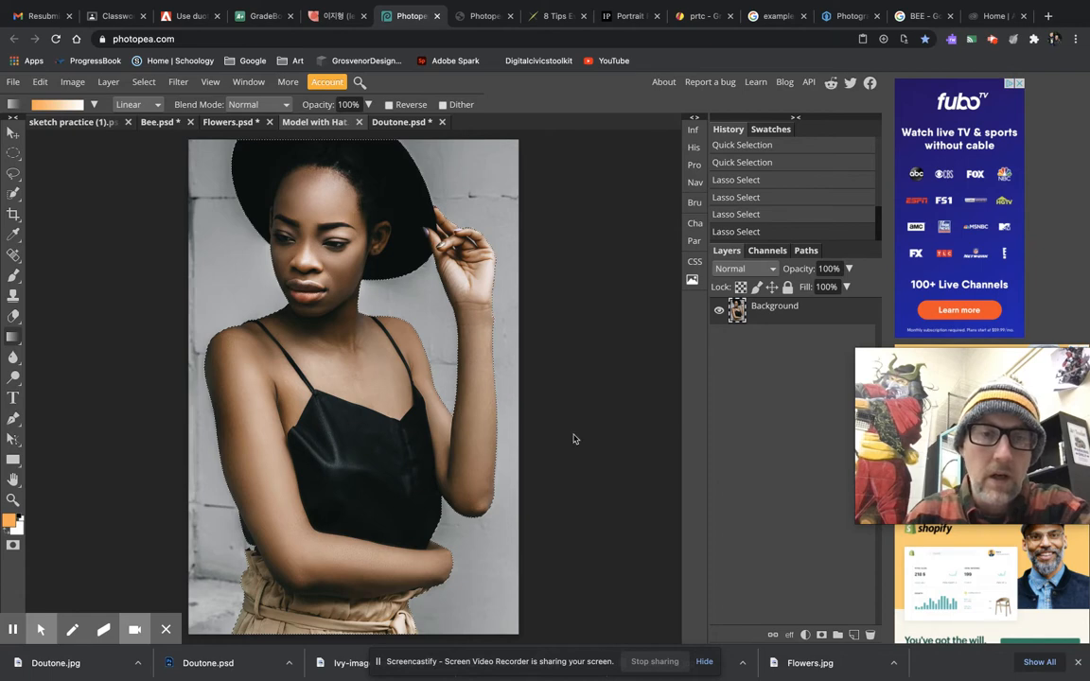
{"action": "mouse_move", "coordinate": [584, 304]}
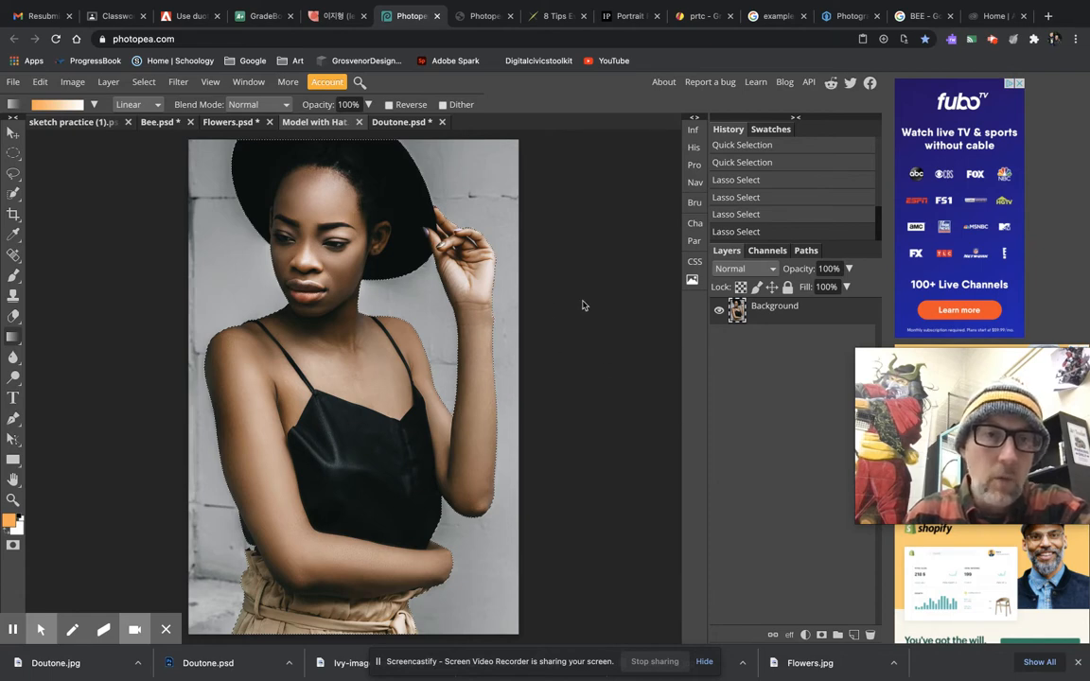
{"action": "mouse_move", "coordinate": [586, 391]}
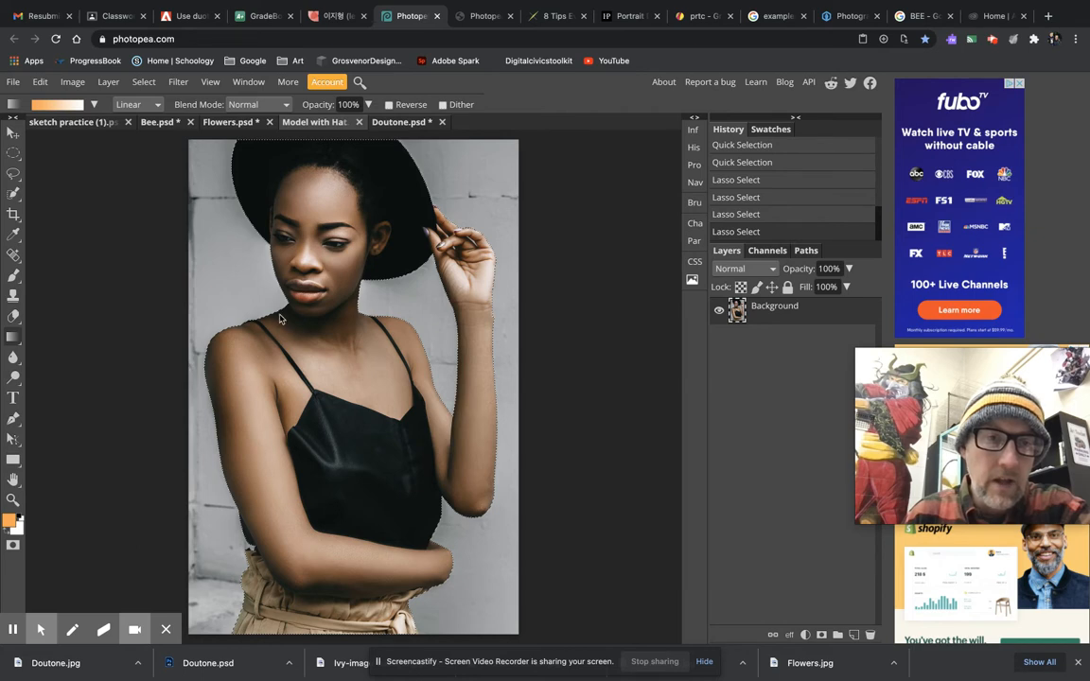
{"action": "mouse_move", "coordinate": [43, 194]}
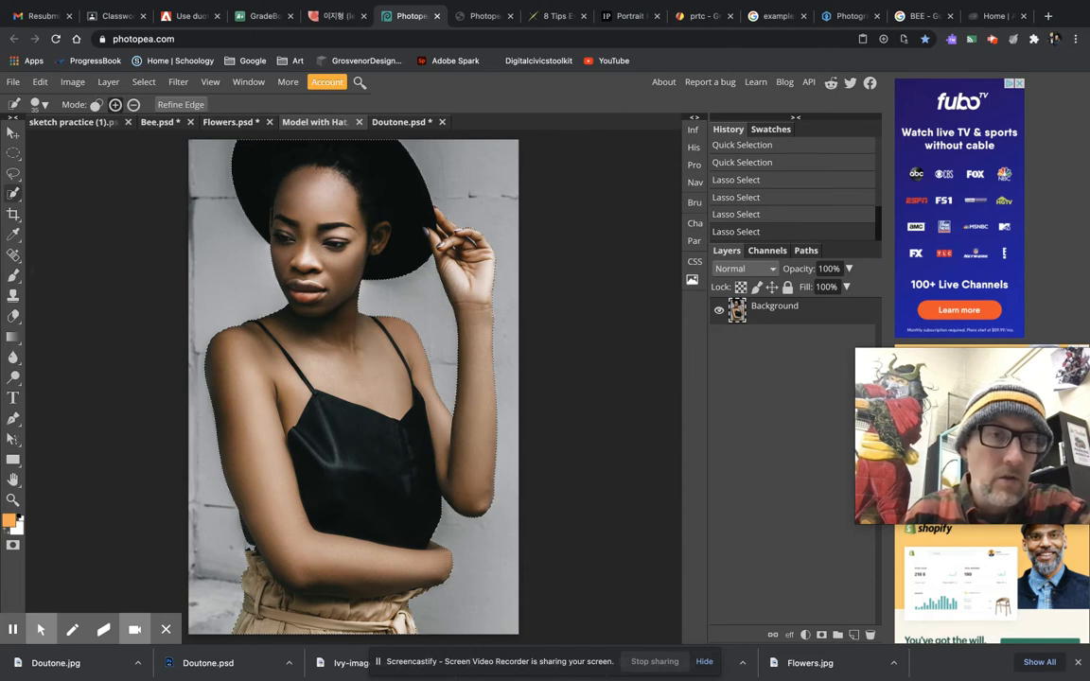
Create a white 8×10 inch, 300 DPI document named Doutone
{"action": "left_click", "coordinate": [12, 82]}
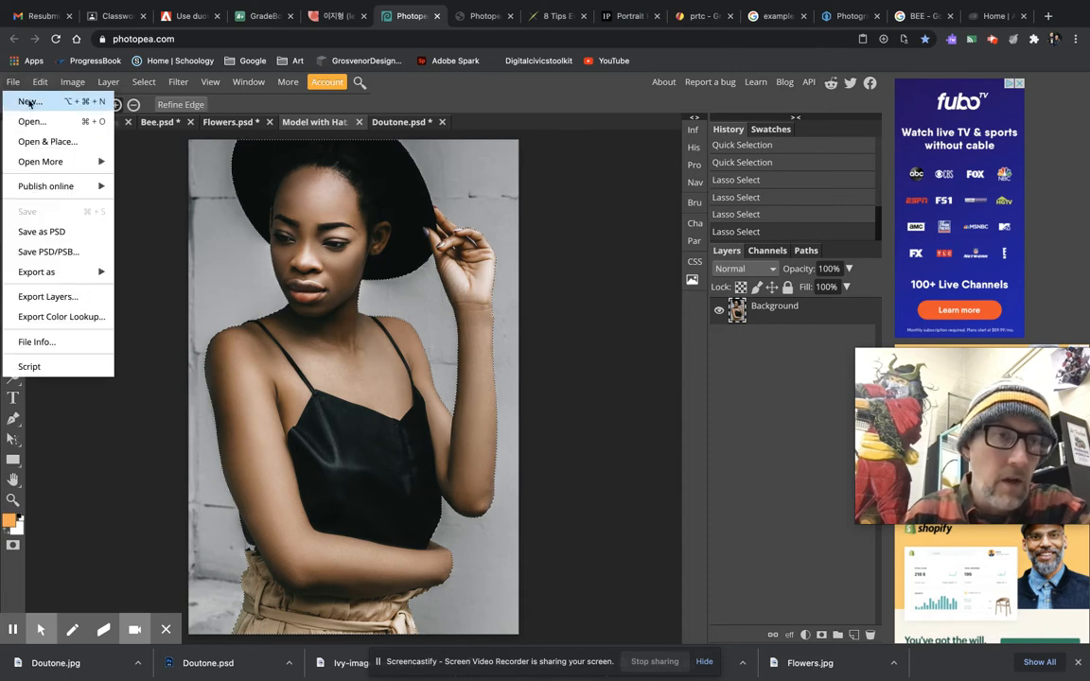
{"action": "left_click", "coordinate": [26, 101]}
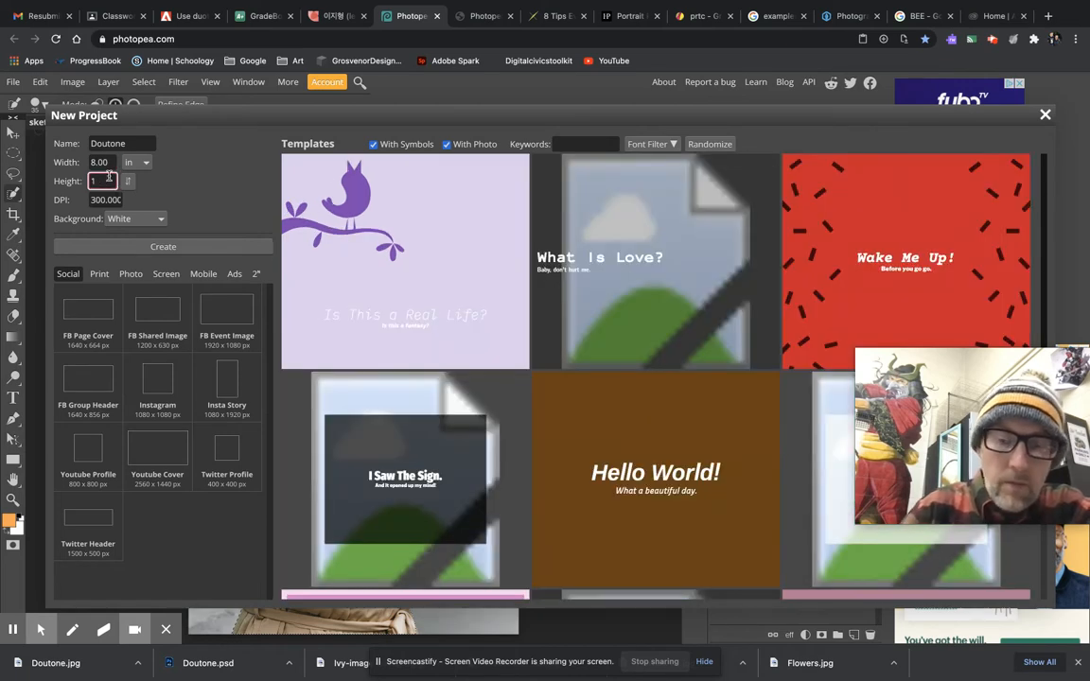
{"action": "type", "text": "10"}
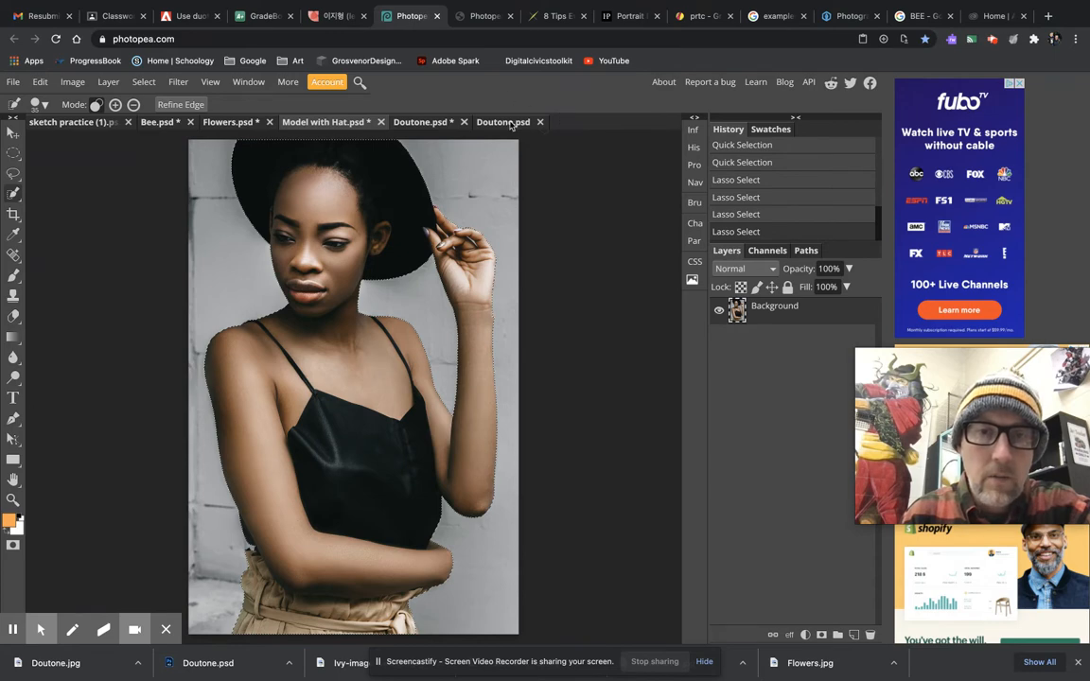
In the Doutone document, reposition the pasted model and enlarge her to about 174%
{"action": "left_click", "coordinate": [504, 121]}
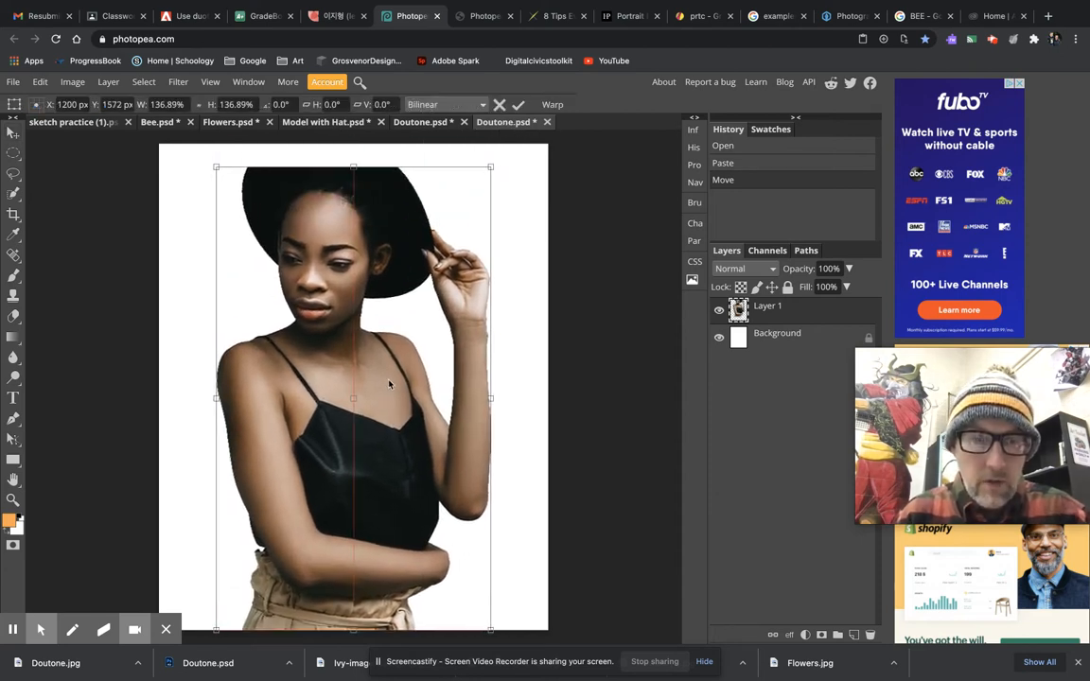
{"action": "left_click_drag", "start_coordinate": [388, 383], "coordinate": [414, 375]}
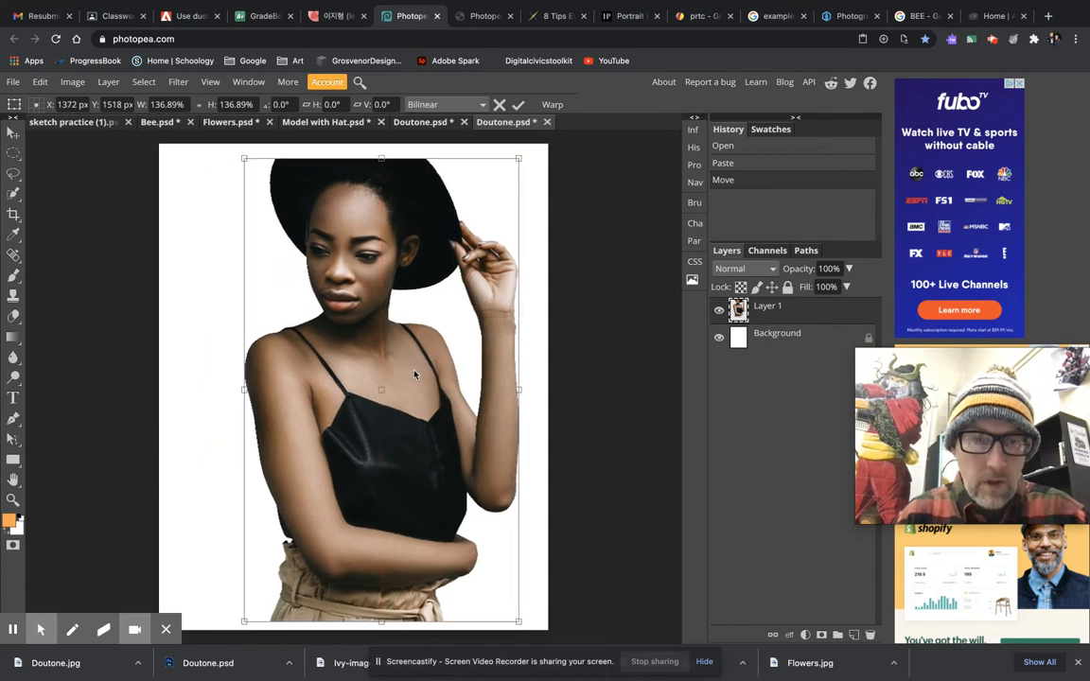
{"action": "left_click_drag", "start_coordinate": [381, 388], "coordinate": [396, 414]}
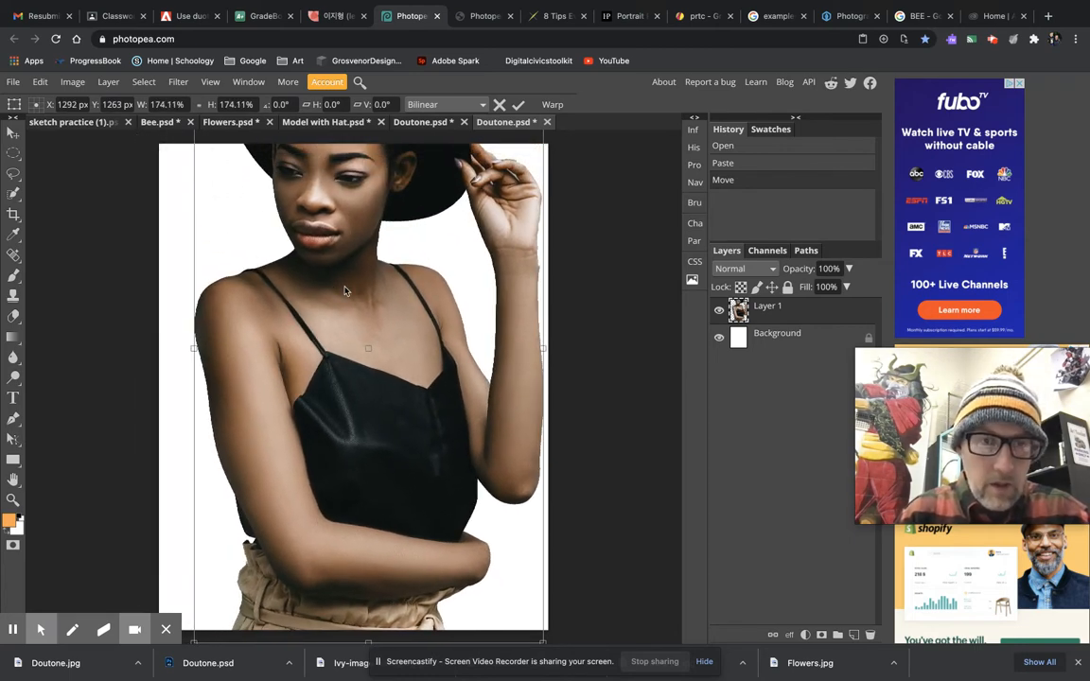
{"action": "left_click_drag", "start_coordinate": [346, 290], "coordinate": [362, 354]}
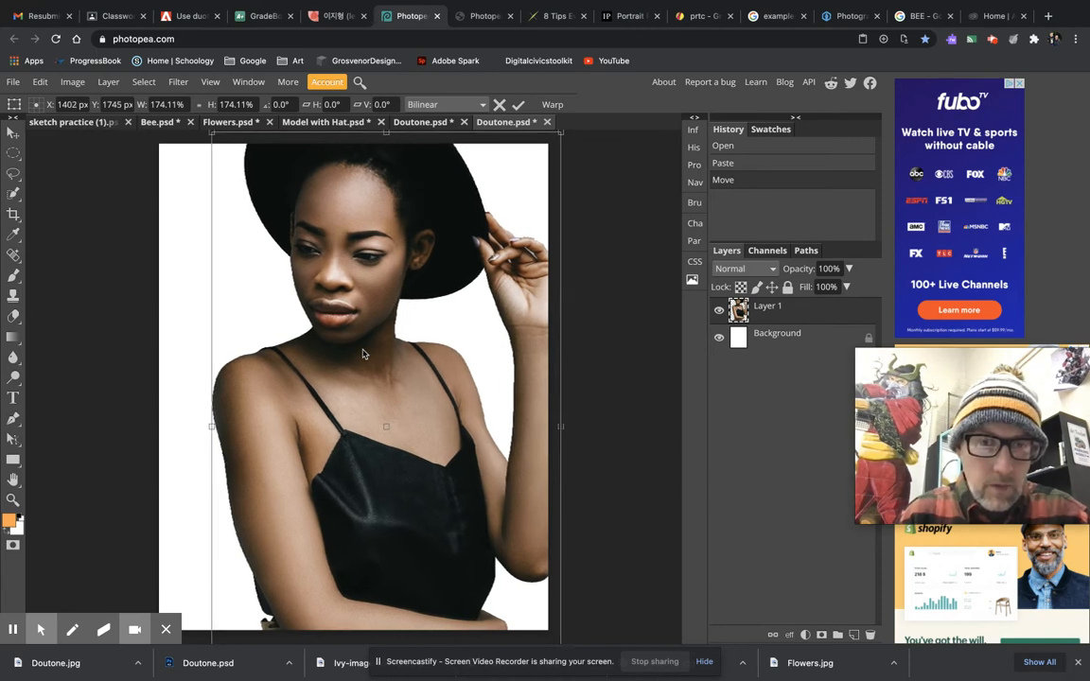
{"action": "left_click_drag", "start_coordinate": [361, 354], "coordinate": [357, 357]}
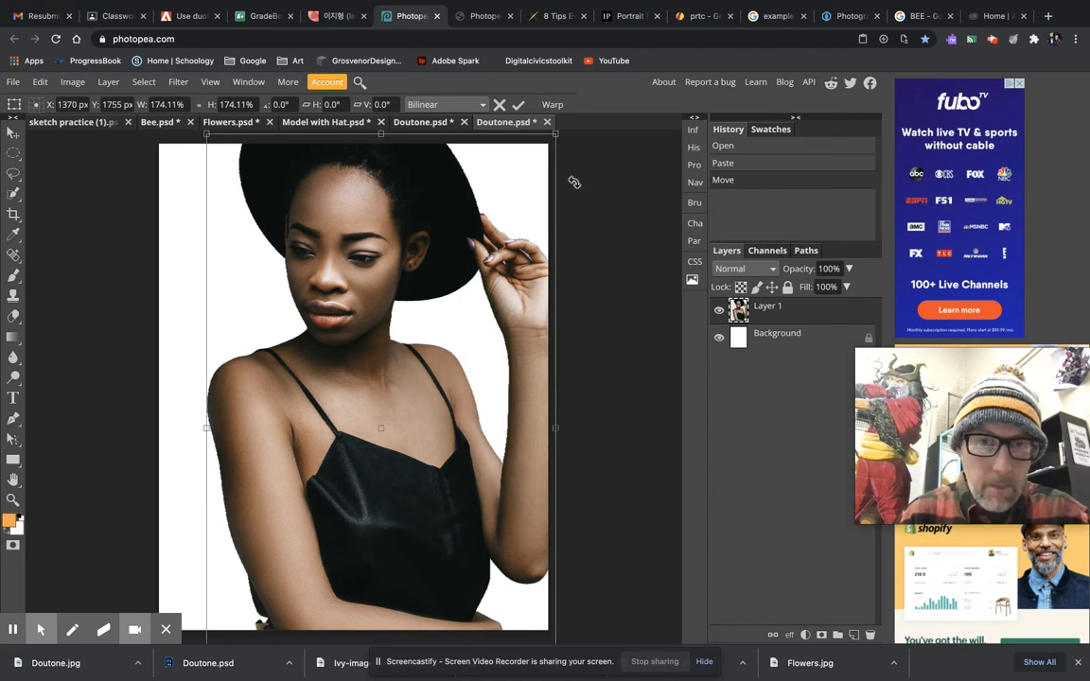
{"action": "mouse_move", "coordinate": [580, 158]}
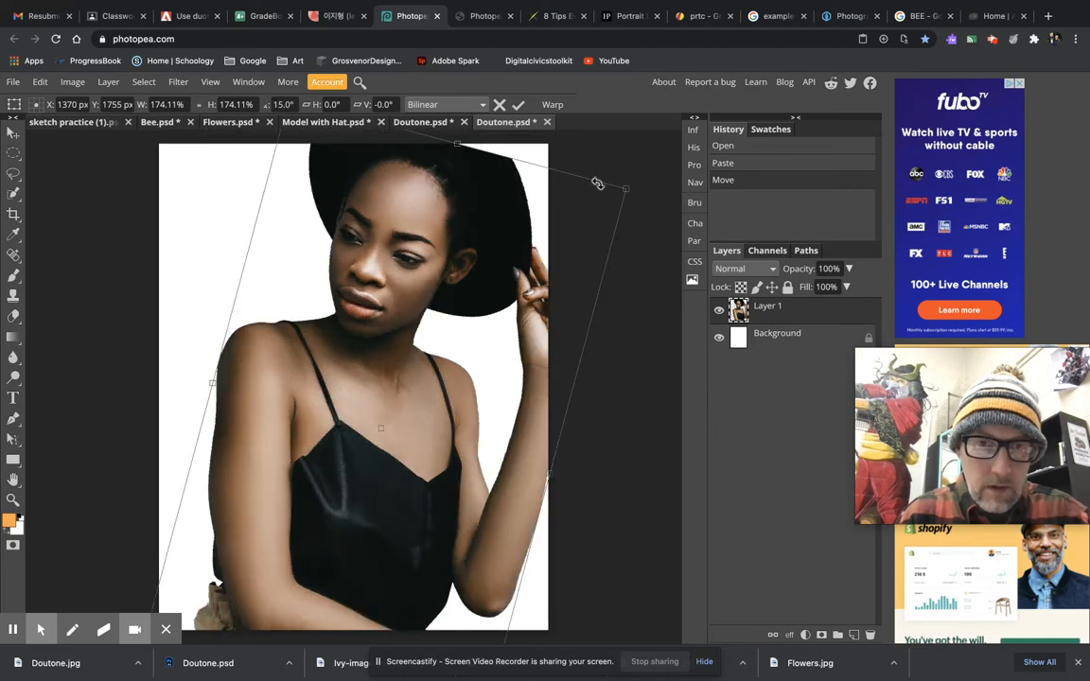
{"action": "left_click_drag", "start_coordinate": [597, 182], "coordinate": [587, 174]}
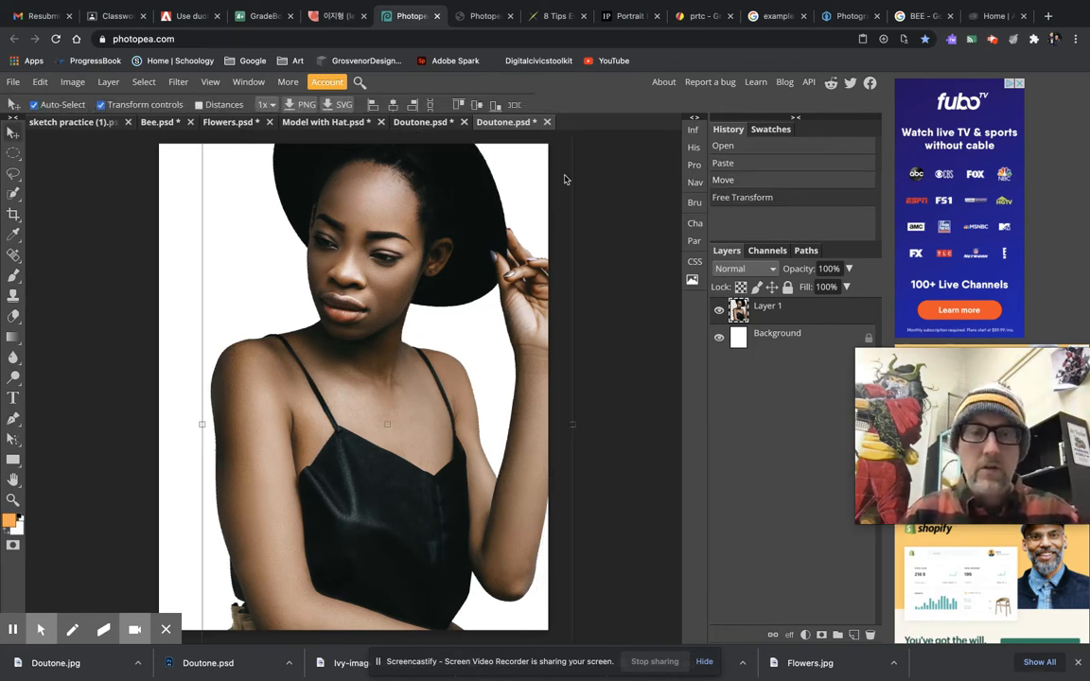
{"action": "mouse_move", "coordinate": [507, 338]}
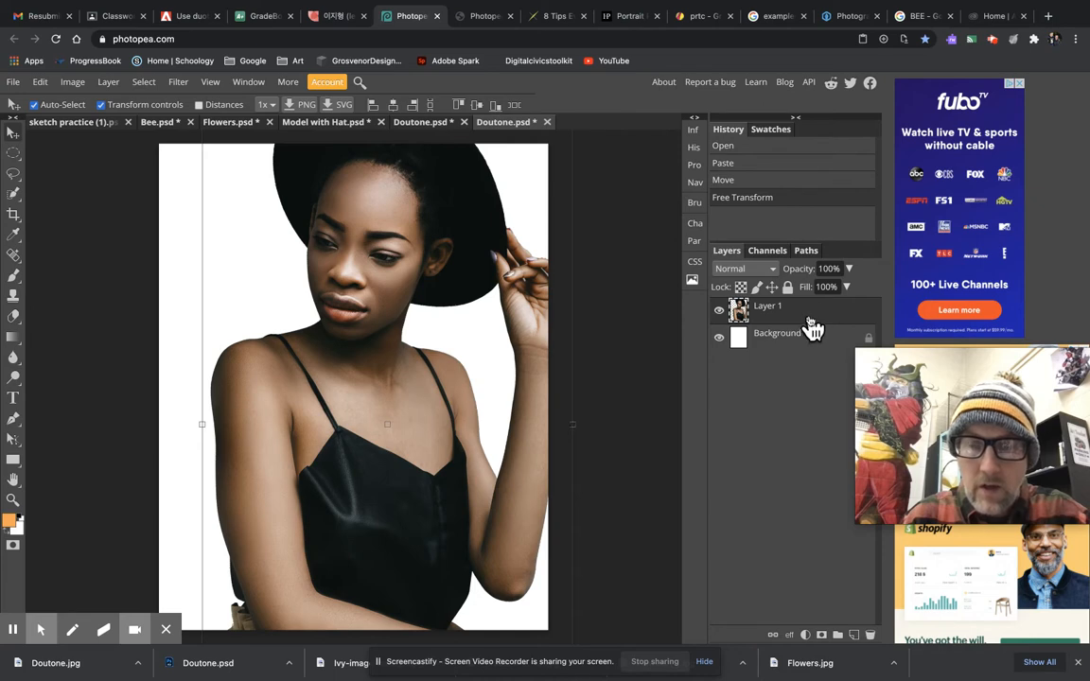
{"action": "mouse_move", "coordinate": [834, 606]}
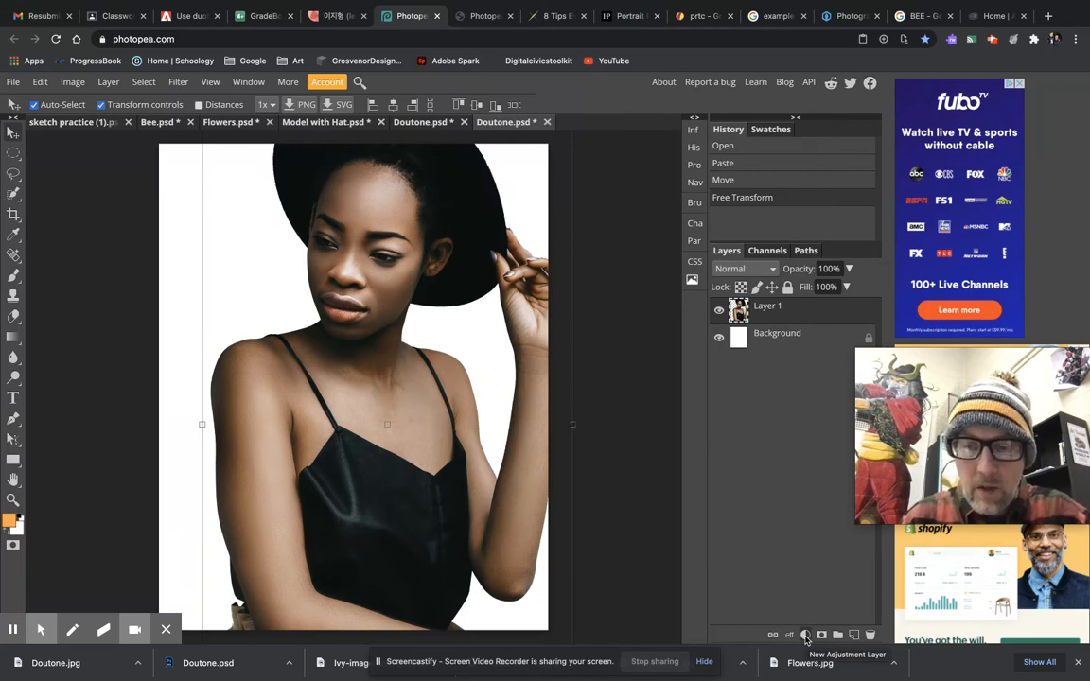
Add a Gradient Map adjustment above Layer 1 with the default black-to-white gradient
{"action": "left_click", "coordinate": [805, 633]}
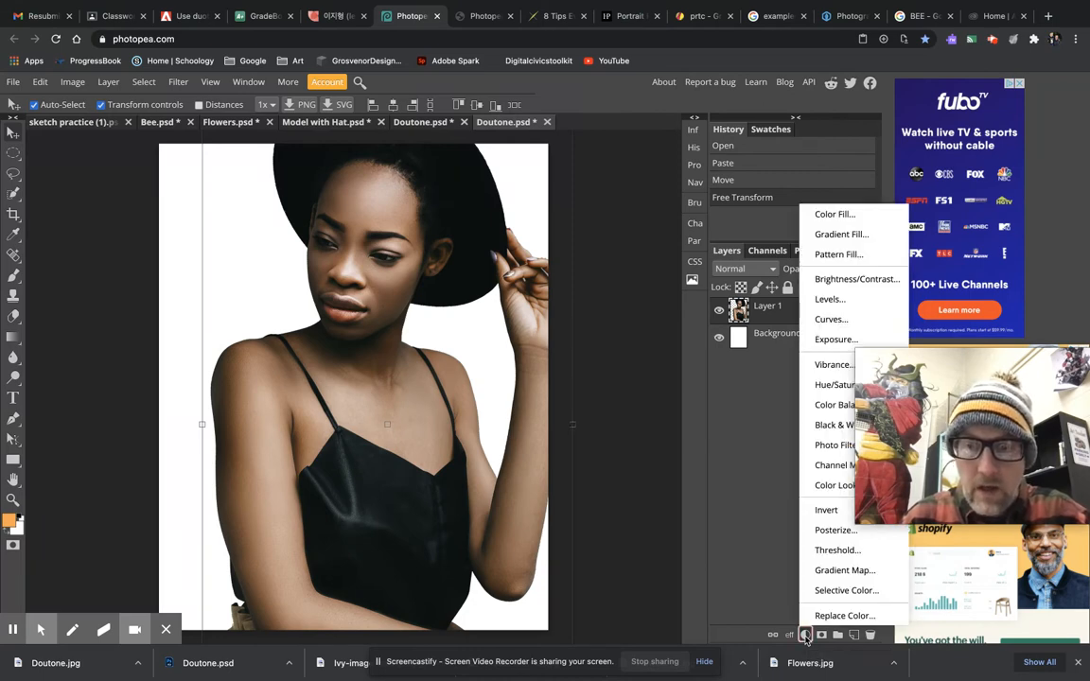
{"action": "mouse_move", "coordinate": [845, 570]}
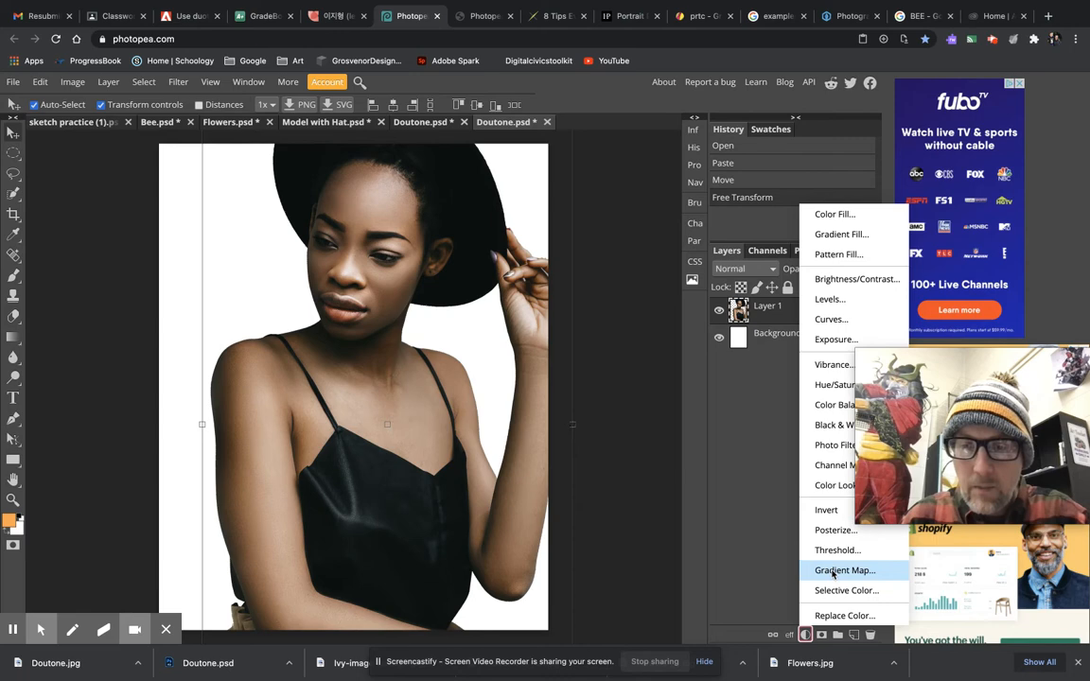
{"action": "left_click", "coordinate": [843, 570]}
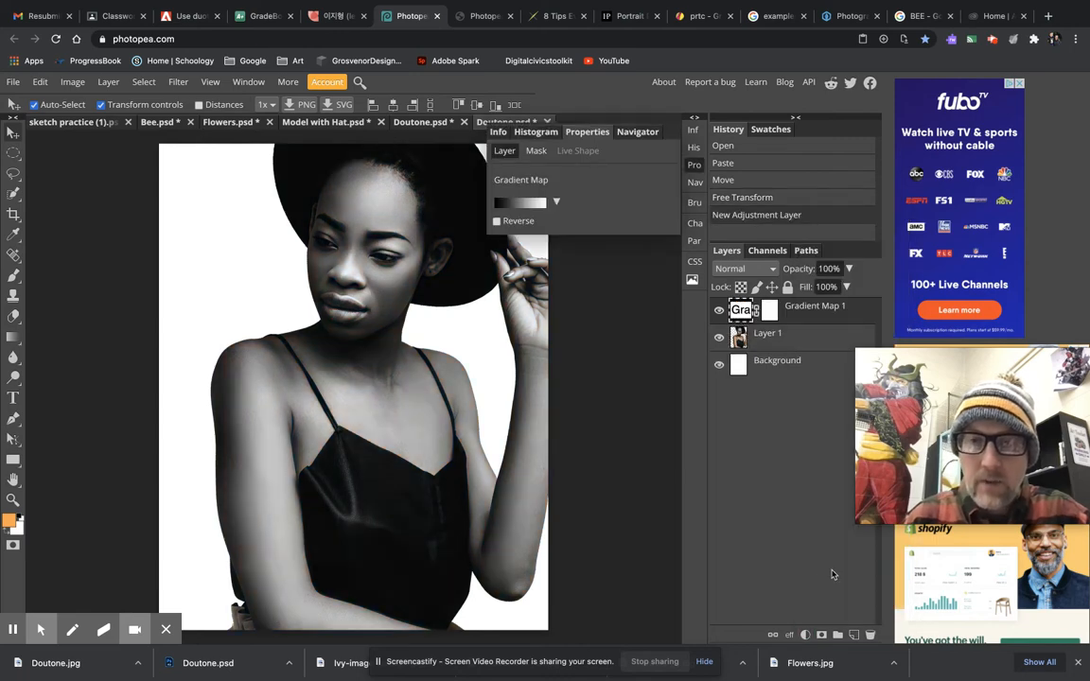
{"action": "mouse_move", "coordinate": [778, 320]}
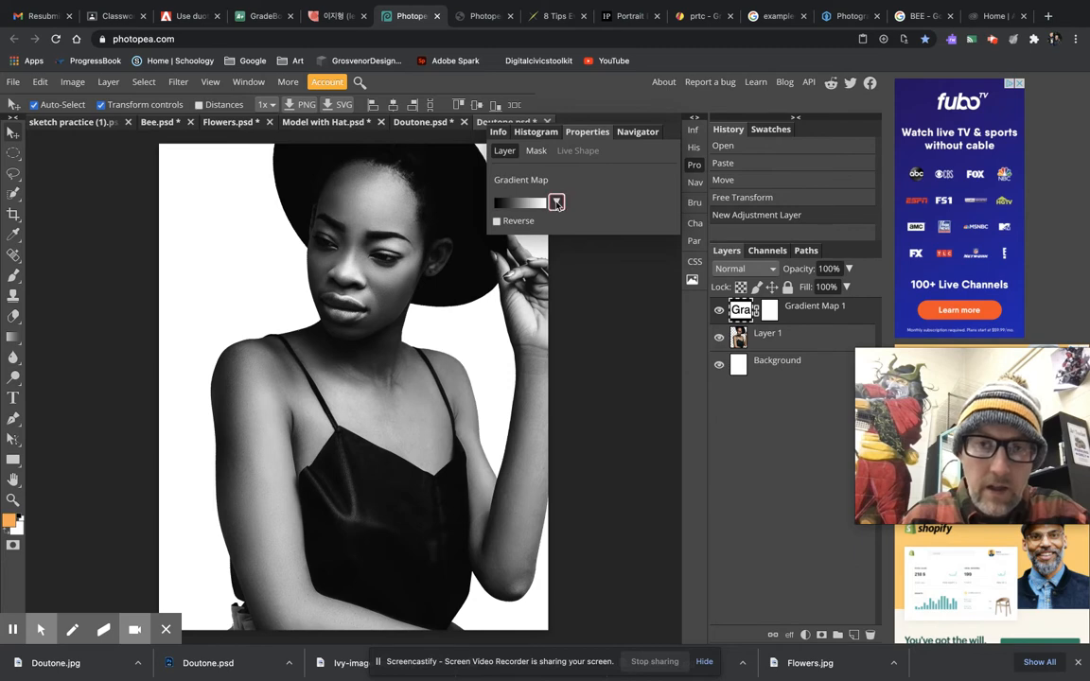
Try red-green, orange-purple, blue-yellow and orange-white presets, then edit the gradient
{"action": "left_click", "coordinate": [556, 202]}
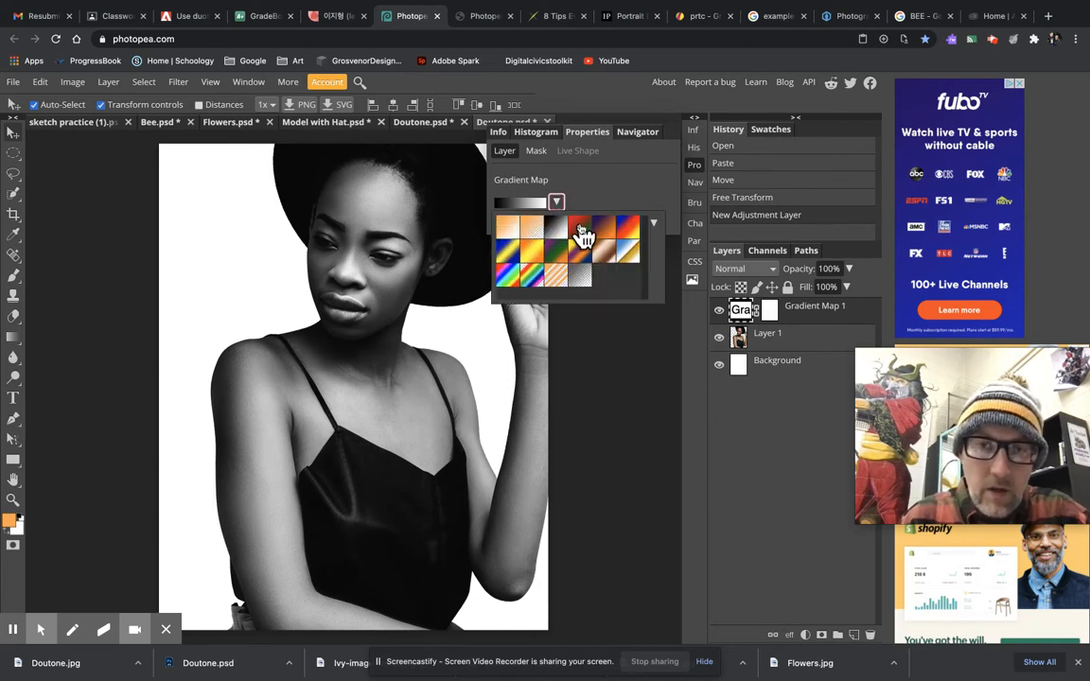
{"action": "left_click", "coordinate": [609, 235]}
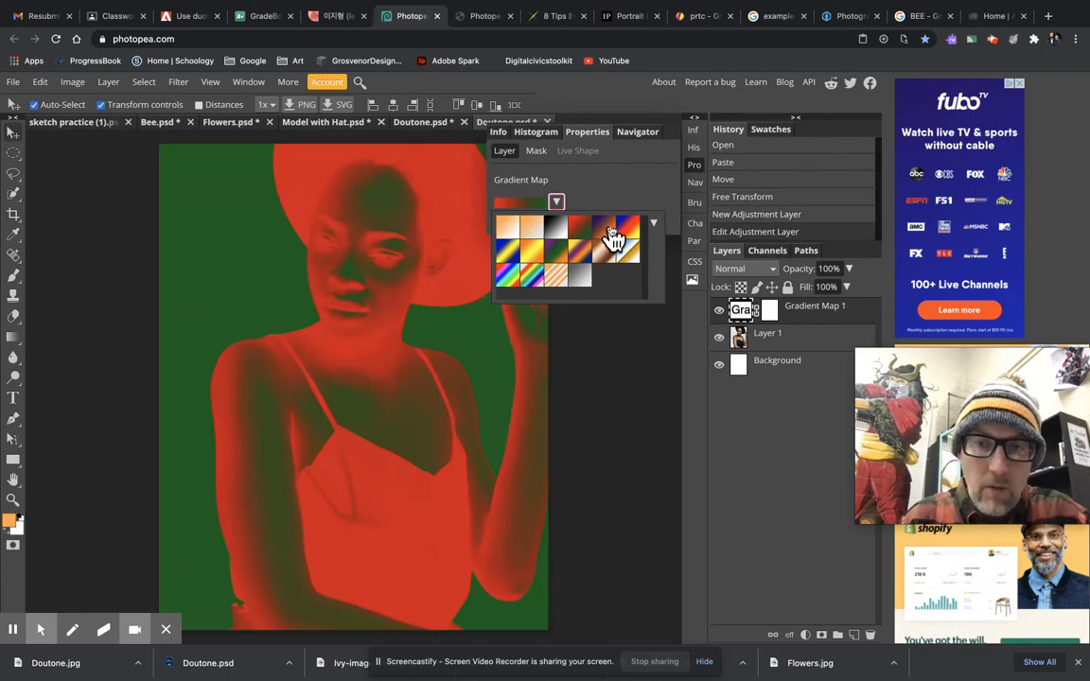
{"action": "left_click", "coordinate": [627, 227]}
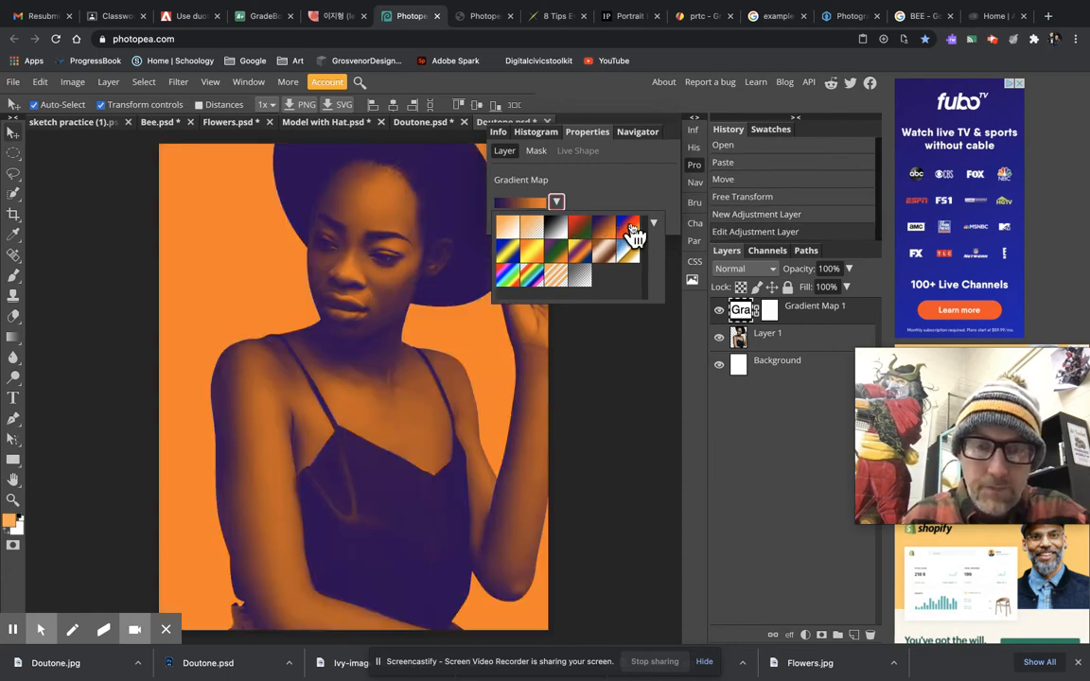
{"action": "left_click", "coordinate": [627, 239]}
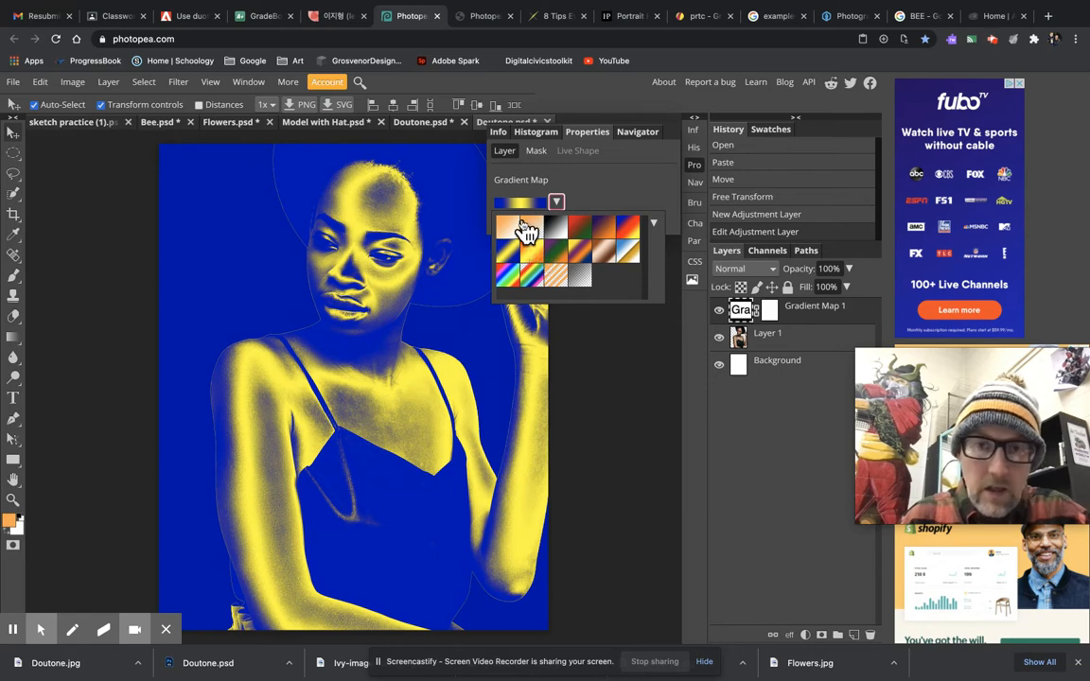
{"action": "left_click", "coordinate": [525, 230]}
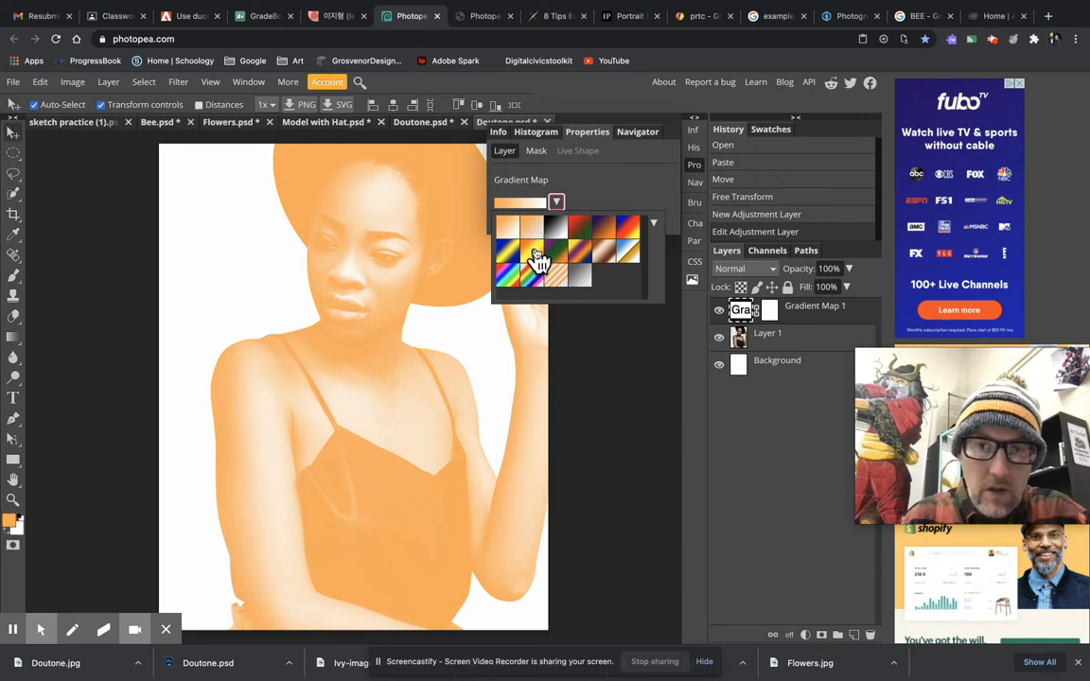
{"action": "left_click", "coordinate": [509, 229]}
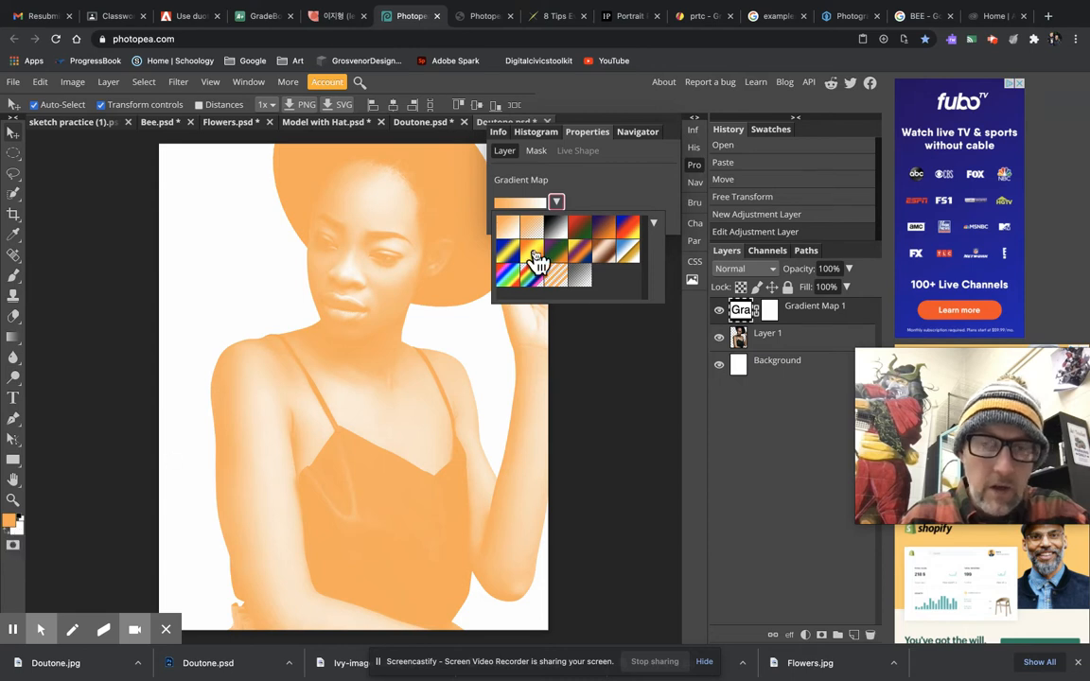
{"action": "left_click", "coordinate": [521, 201]}
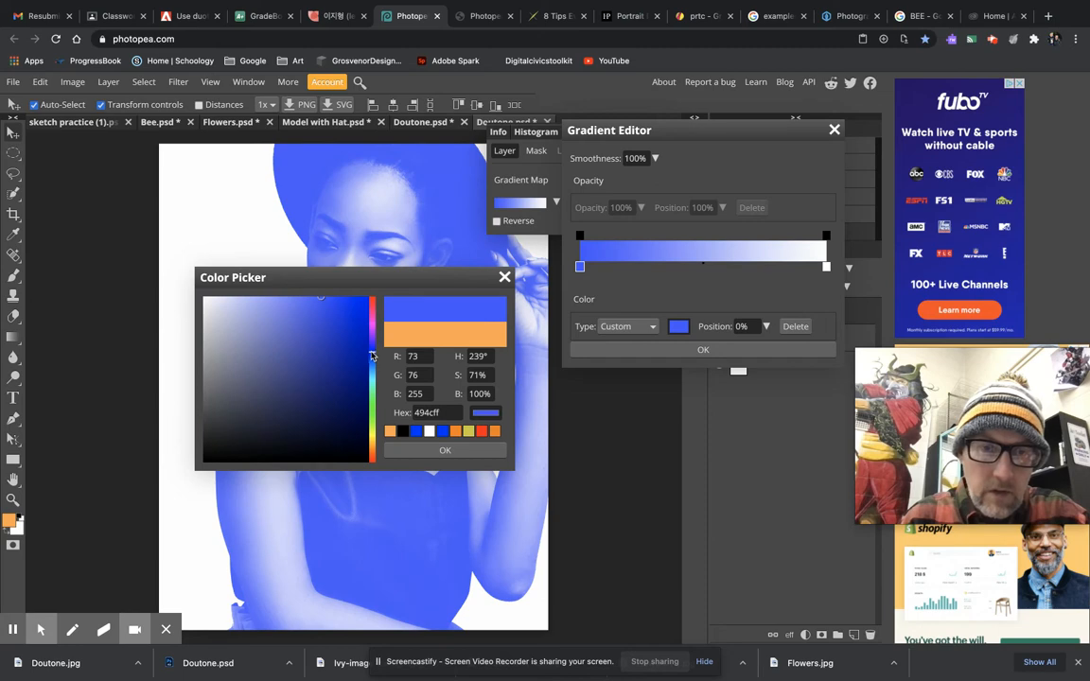
Set the gradient's dark stop to navy and its light stop to bright teal
{"action": "left_click", "coordinate": [363, 388]}
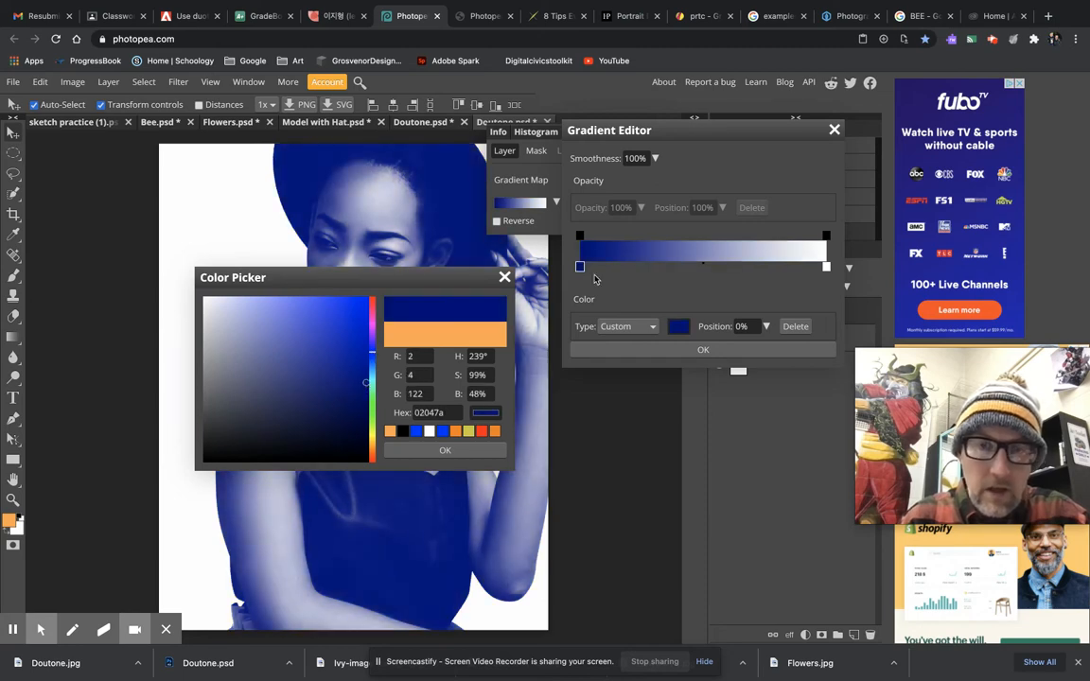
{"action": "left_click", "coordinate": [444, 449]}
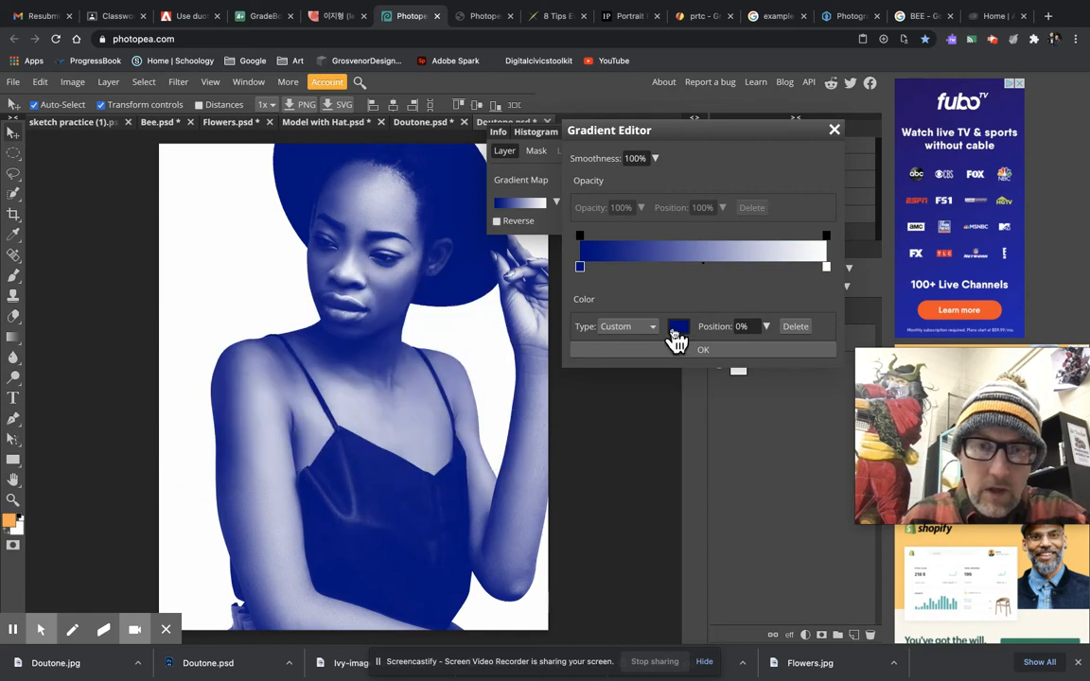
{"action": "left_click", "coordinate": [679, 326]}
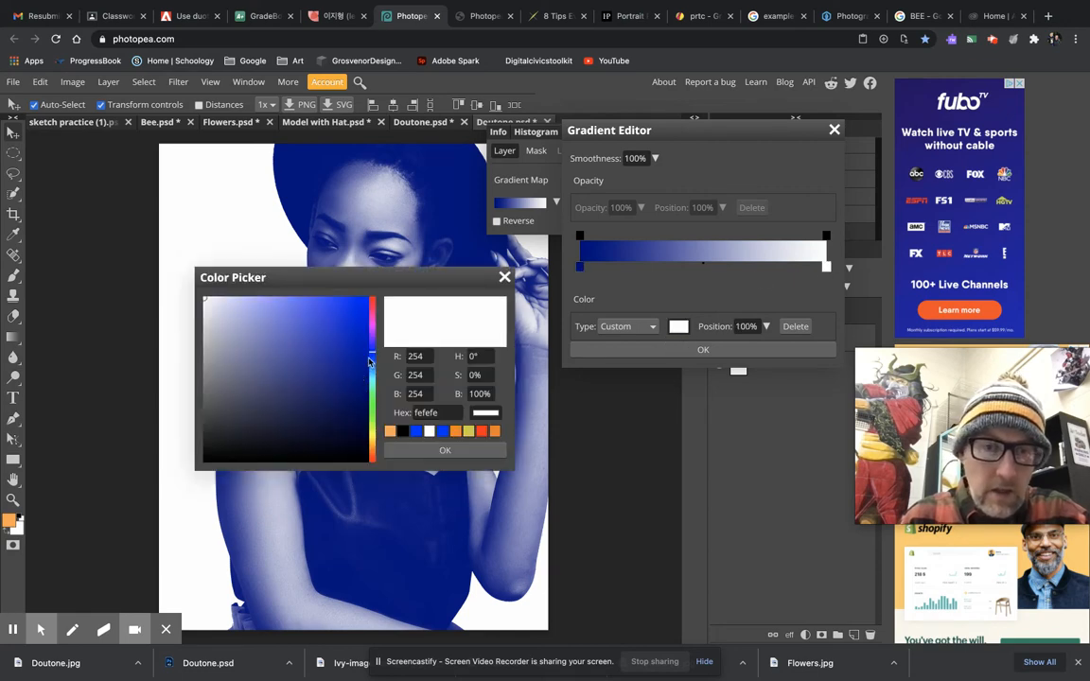
{"action": "mouse_move", "coordinate": [365, 356]}
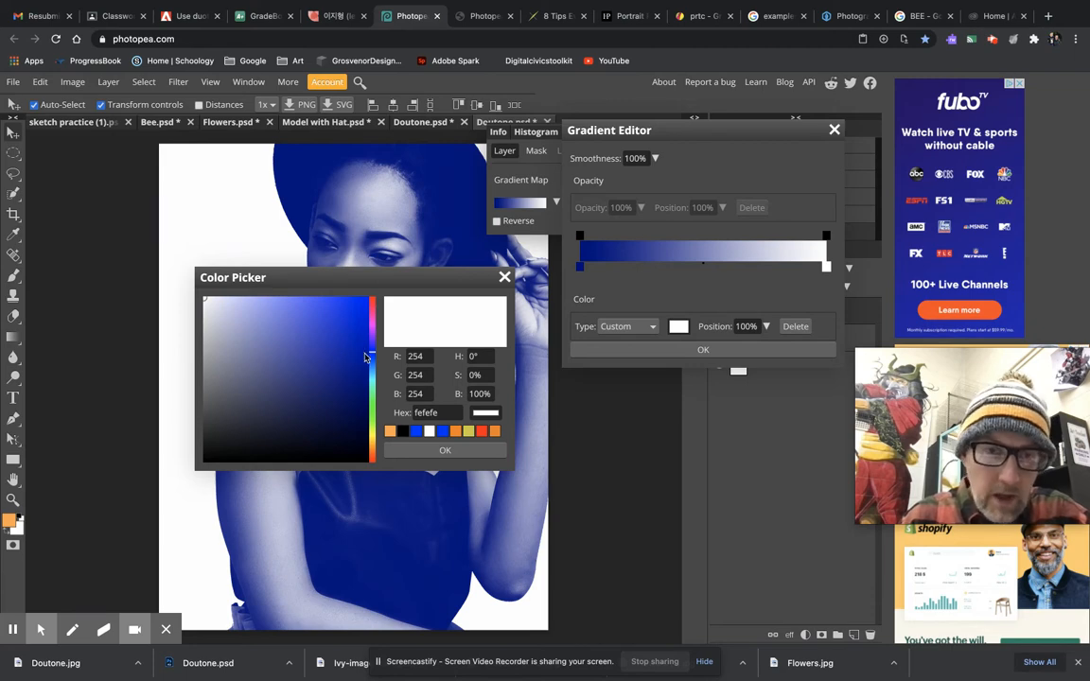
{"action": "left_click", "coordinate": [369, 371]}
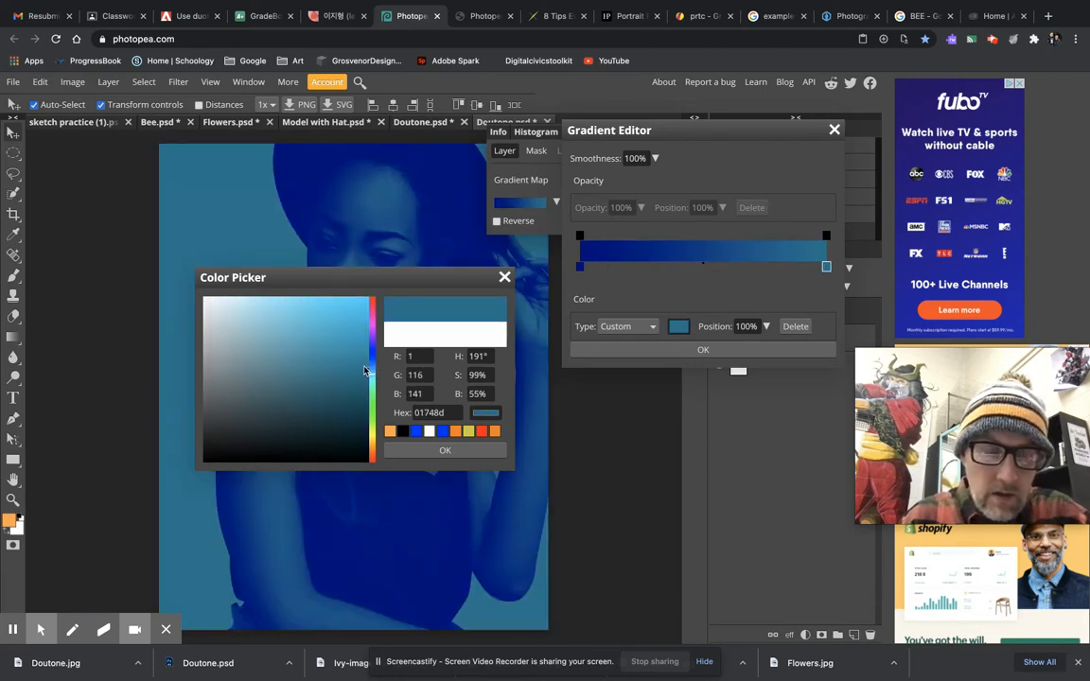
{"action": "left_click", "coordinate": [370, 357]}
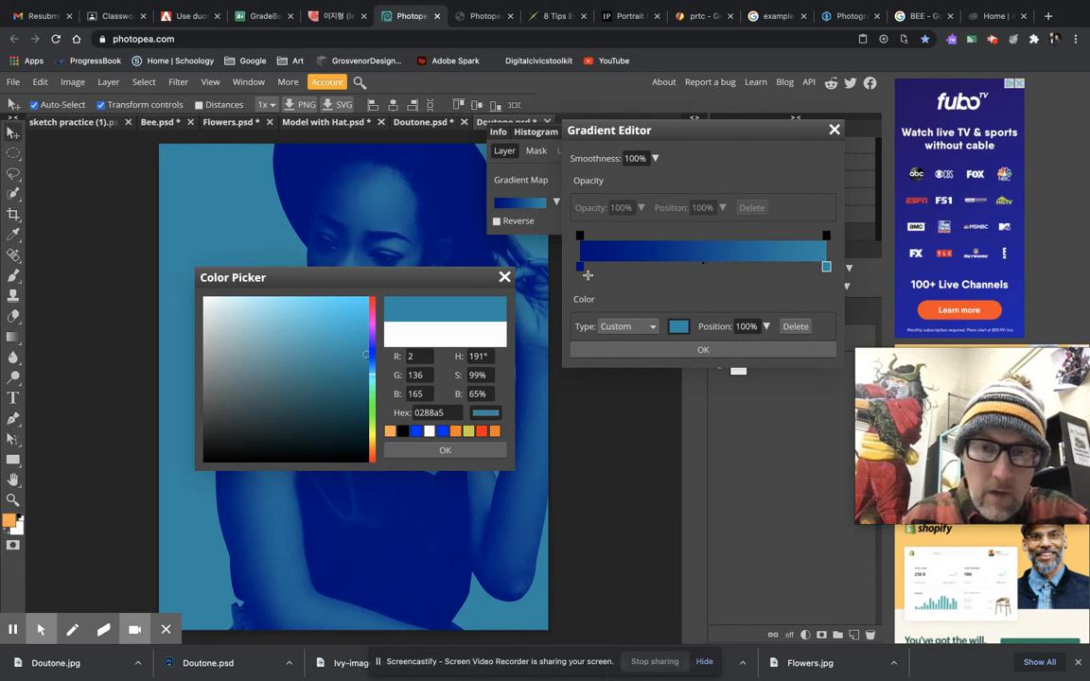
{"action": "mouse_move", "coordinate": [814, 281]}
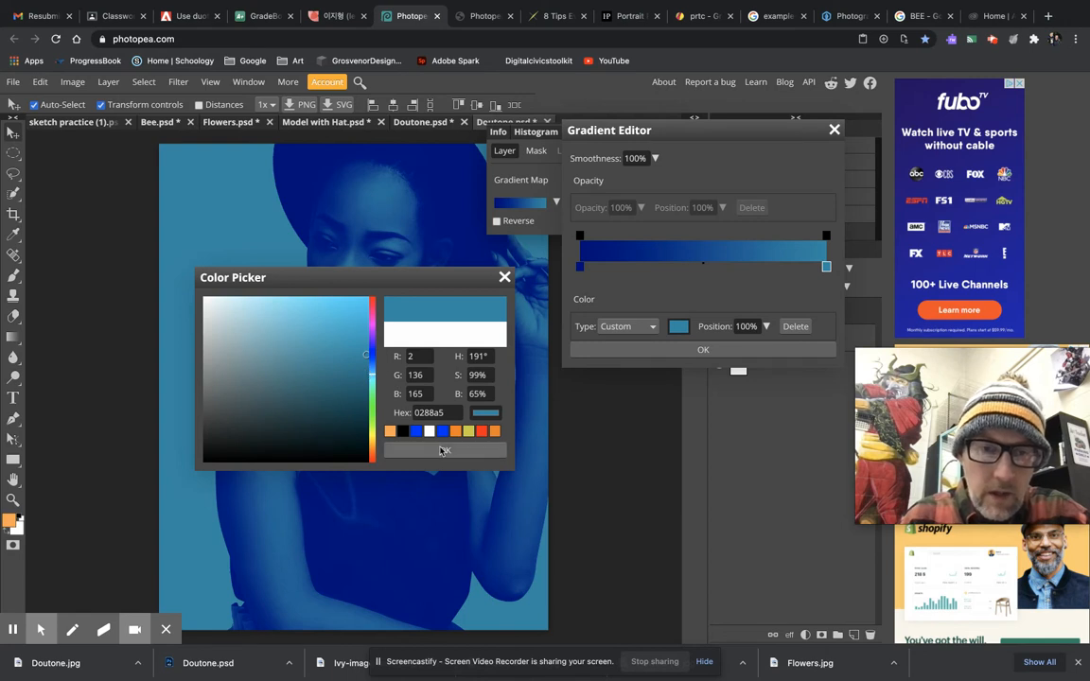
{"action": "left_click", "coordinate": [445, 450]}
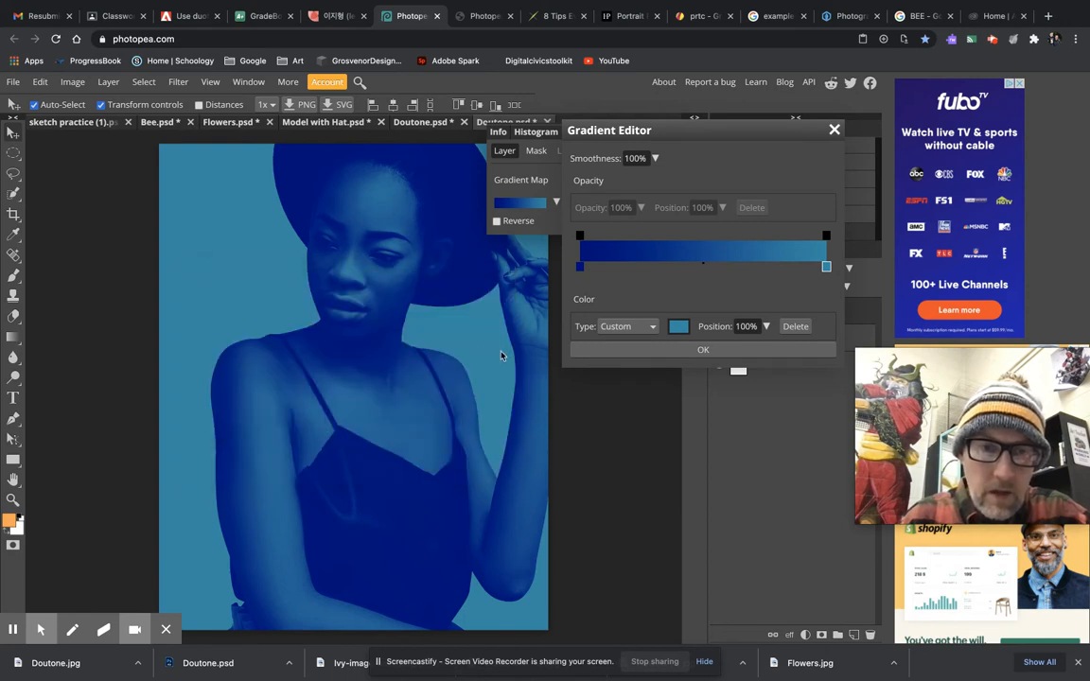
{"action": "mouse_move", "coordinate": [531, 349]}
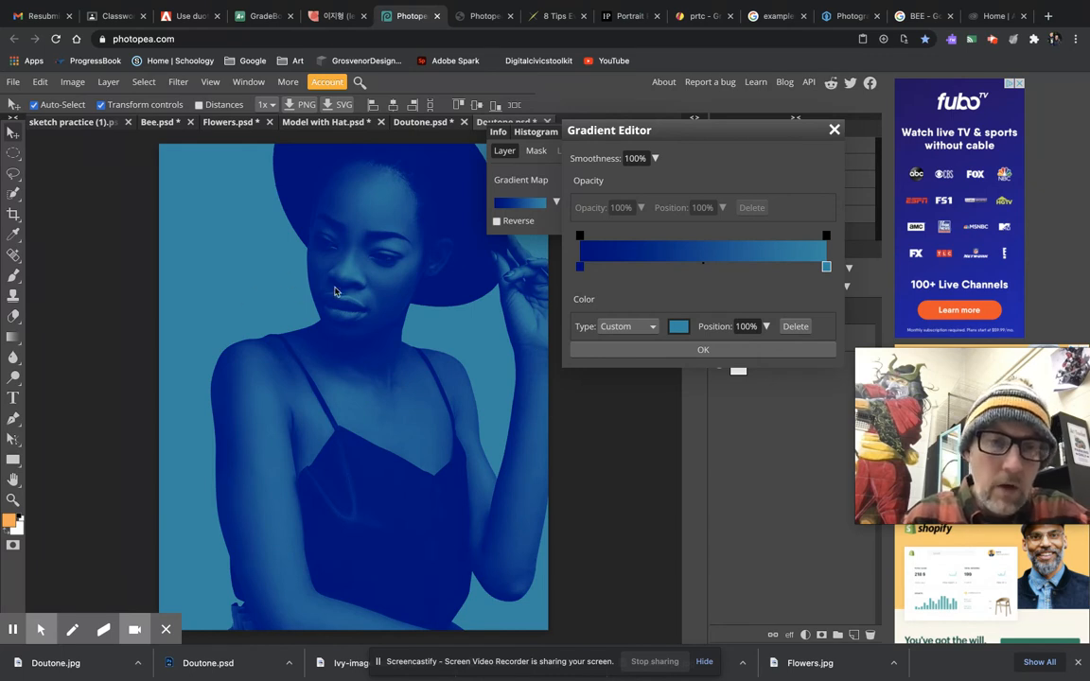
{"action": "mouse_move", "coordinate": [475, 340]}
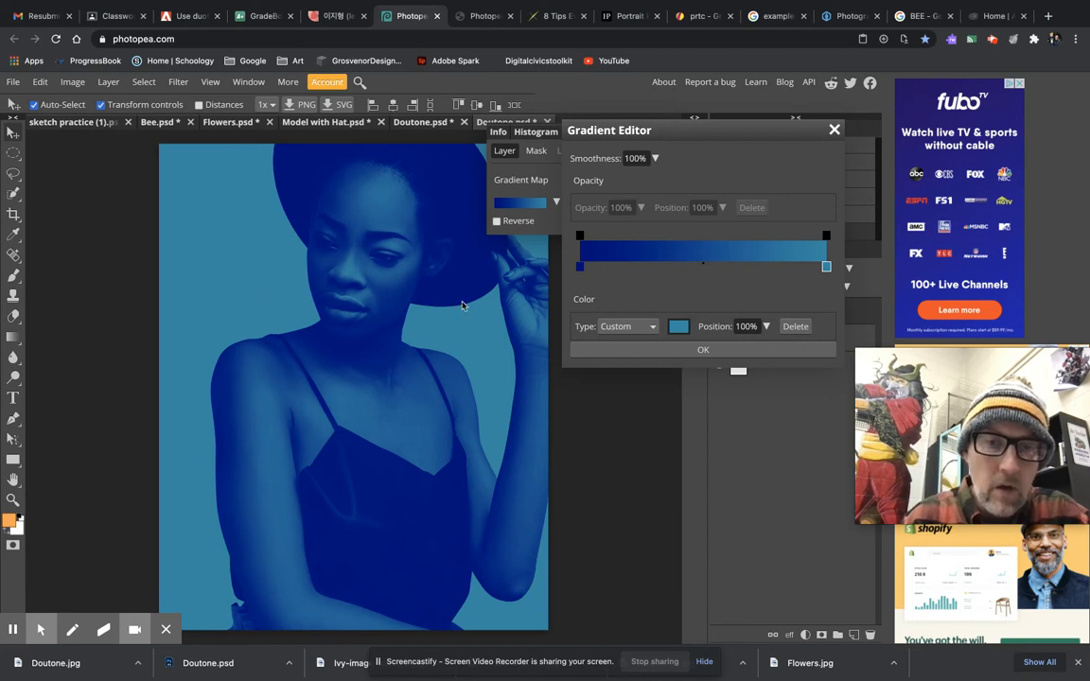
{"action": "mouse_move", "coordinate": [629, 284]}
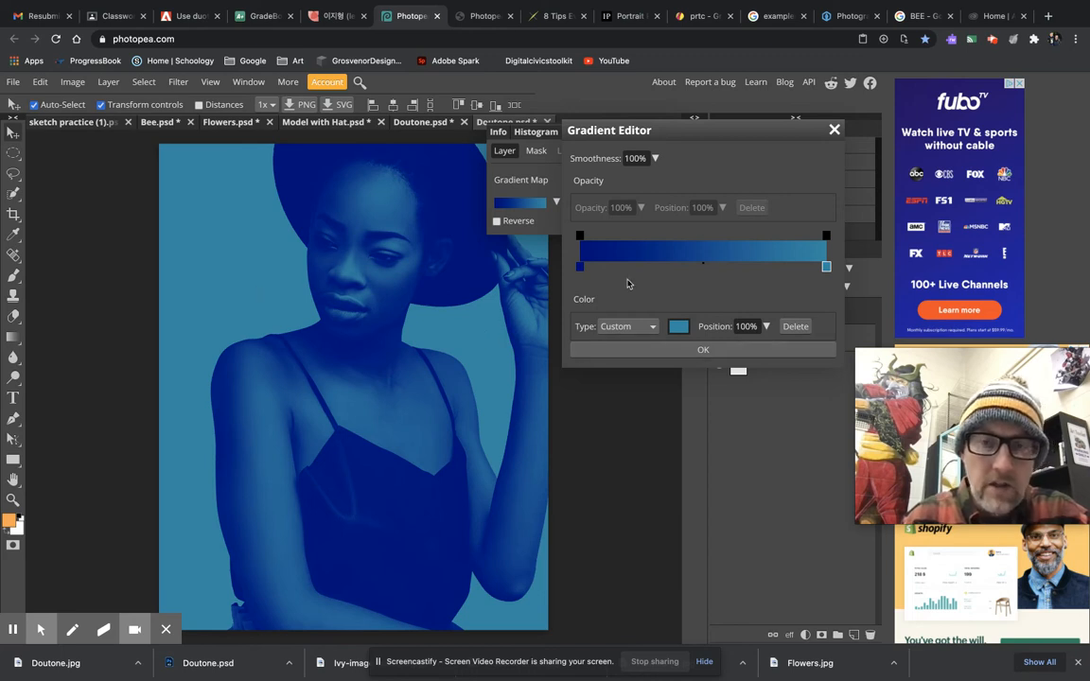
Accept the navy-to-teal gradient, compare it on and off, and show the white background
{"action": "left_click", "coordinate": [703, 350]}
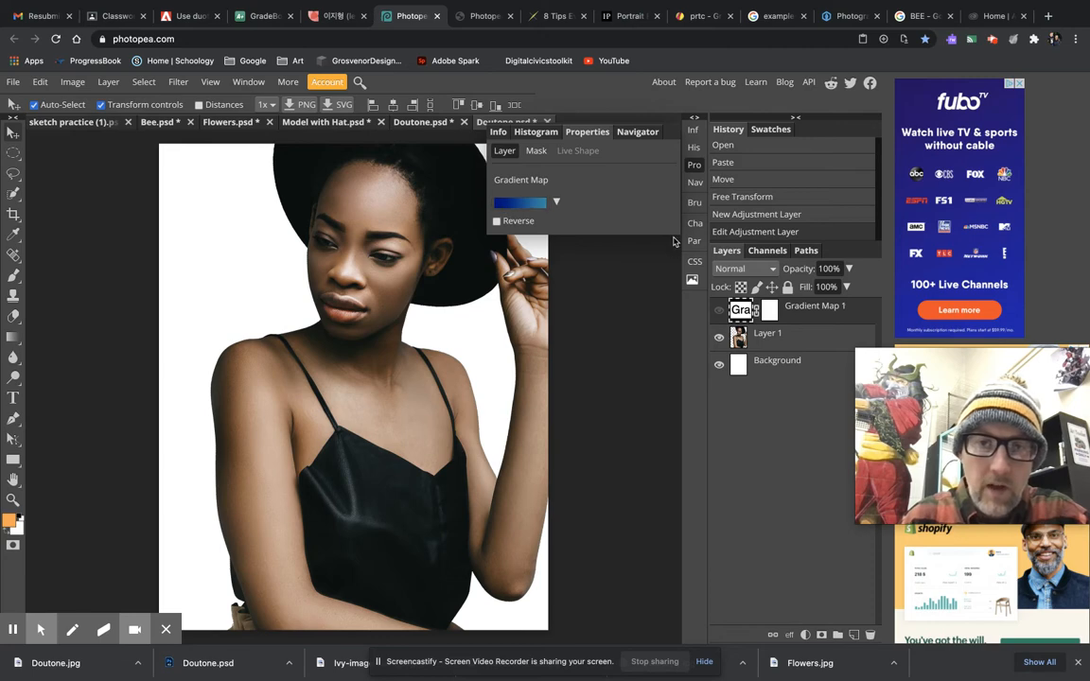
{"action": "left_click", "coordinate": [719, 332]}
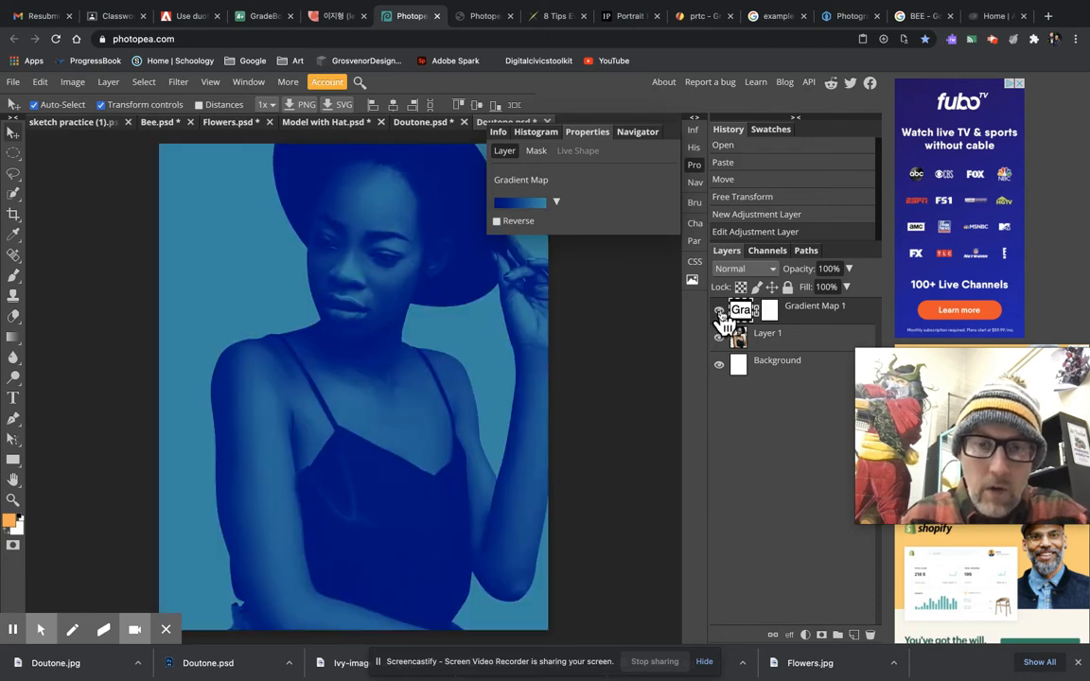
{"action": "left_click", "coordinate": [719, 305]}
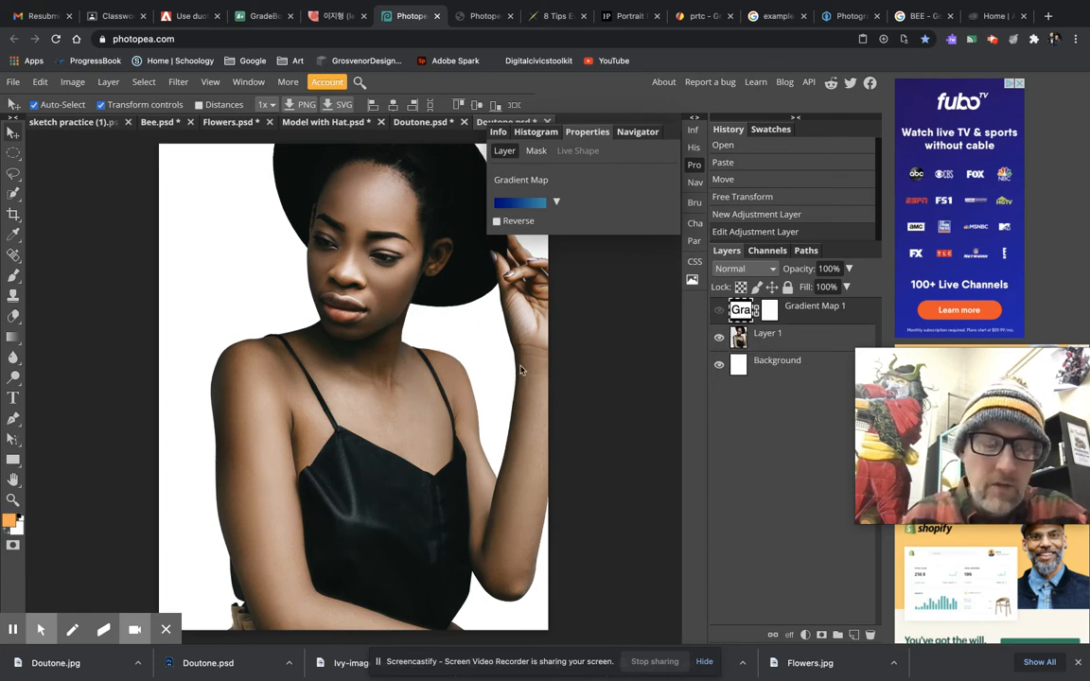
{"action": "mouse_move", "coordinate": [648, 384]}
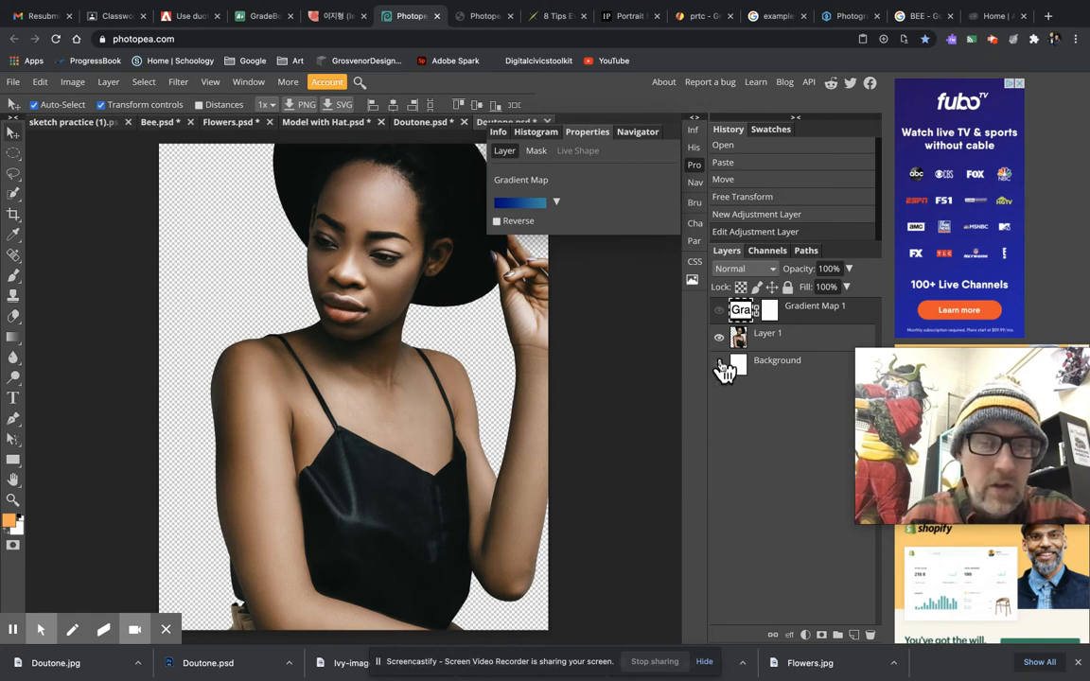
{"action": "left_click", "coordinate": [718, 366]}
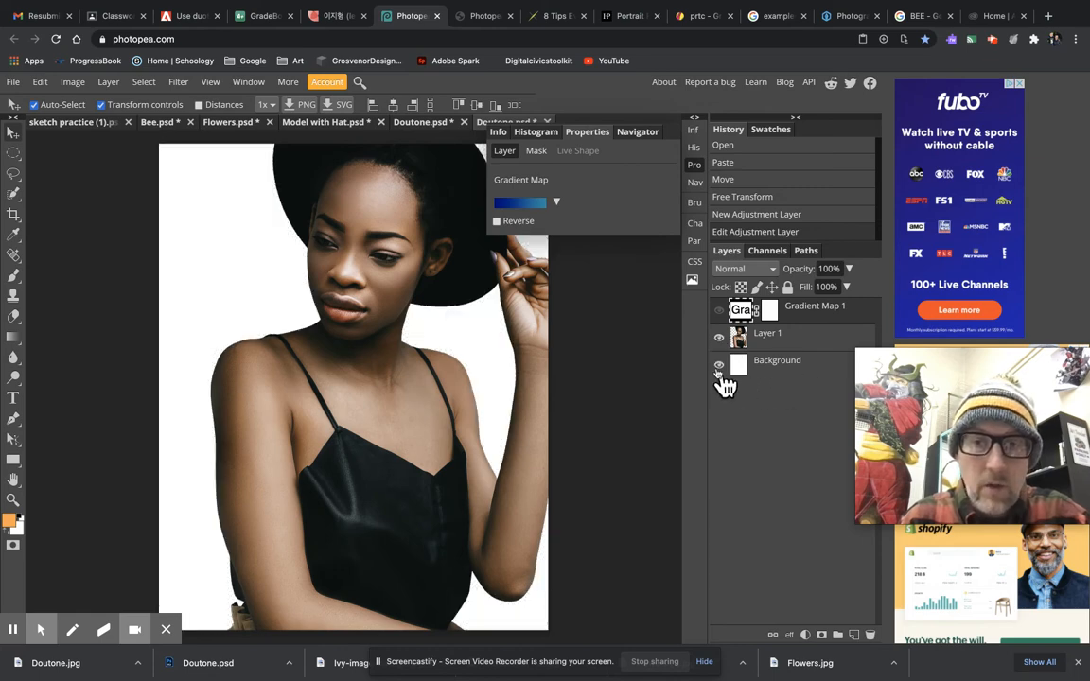
Hide Layer 1 so only the white canvas and the figure selection remain
{"action": "right_click", "coordinate": [766, 333]}
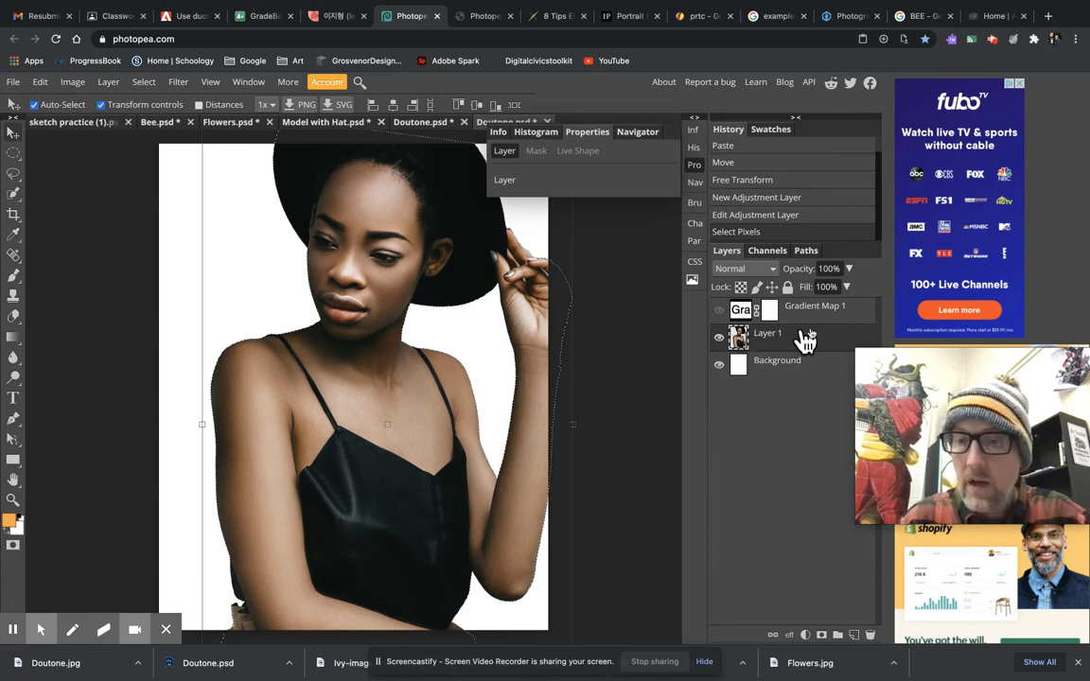
{"action": "mouse_move", "coordinate": [774, 340]}
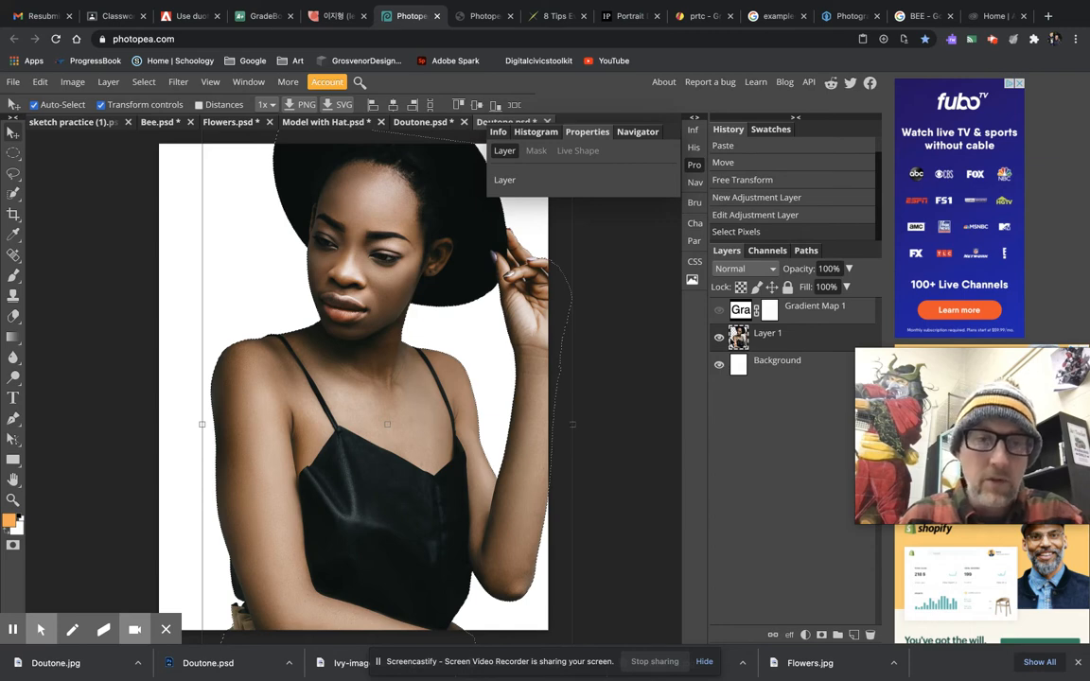
{"action": "mouse_move", "coordinate": [518, 482]}
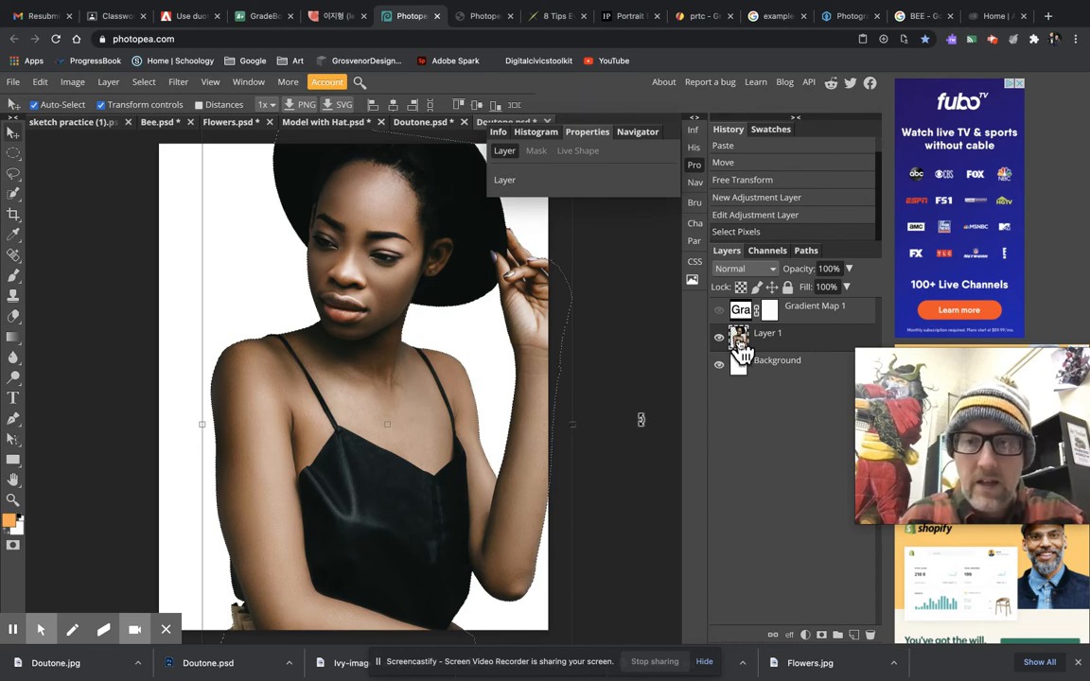
{"action": "left_click", "coordinate": [719, 333]}
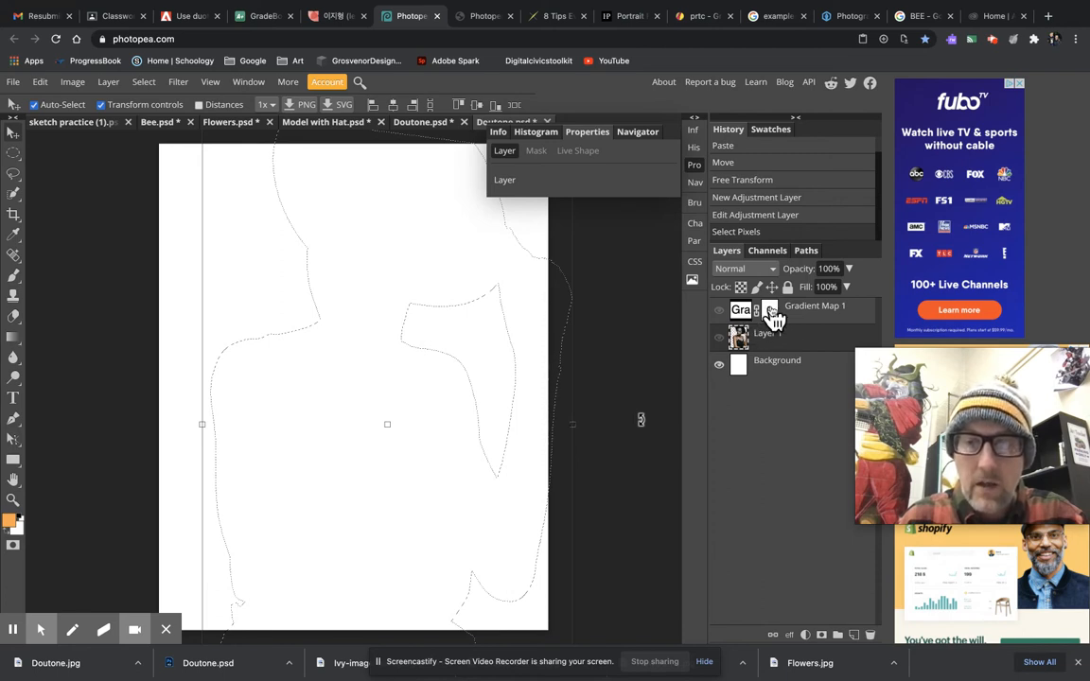
Target the Gradient Map's layer mask and choose the Paint Bucket for filling it
{"action": "left_click", "coordinate": [536, 151]}
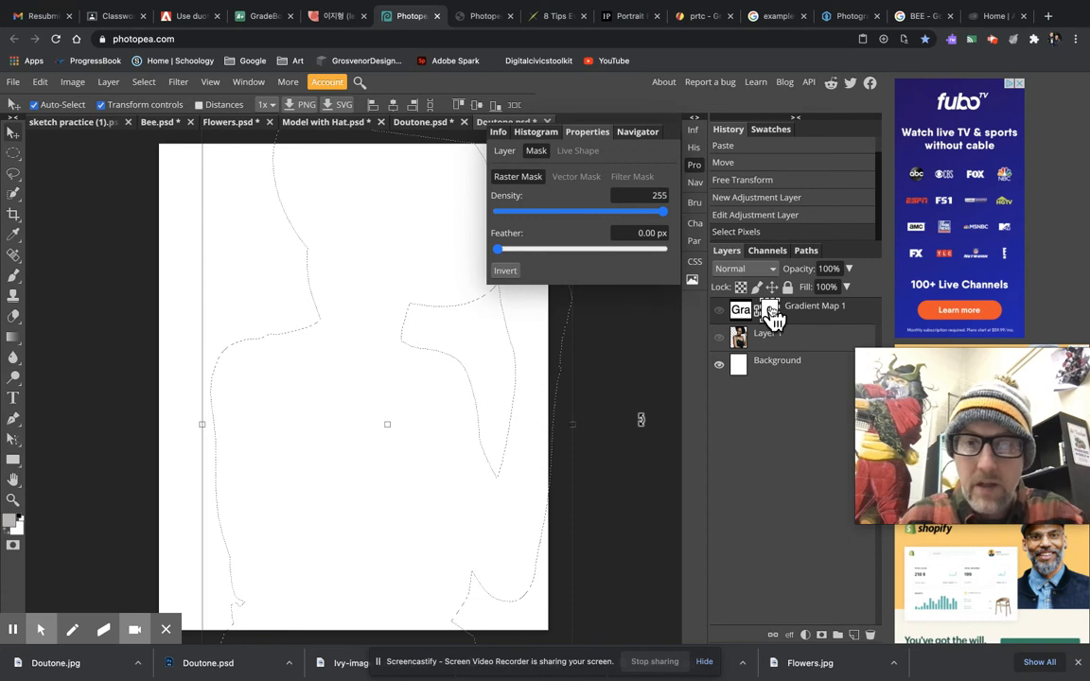
{"action": "mouse_move", "coordinate": [627, 294]}
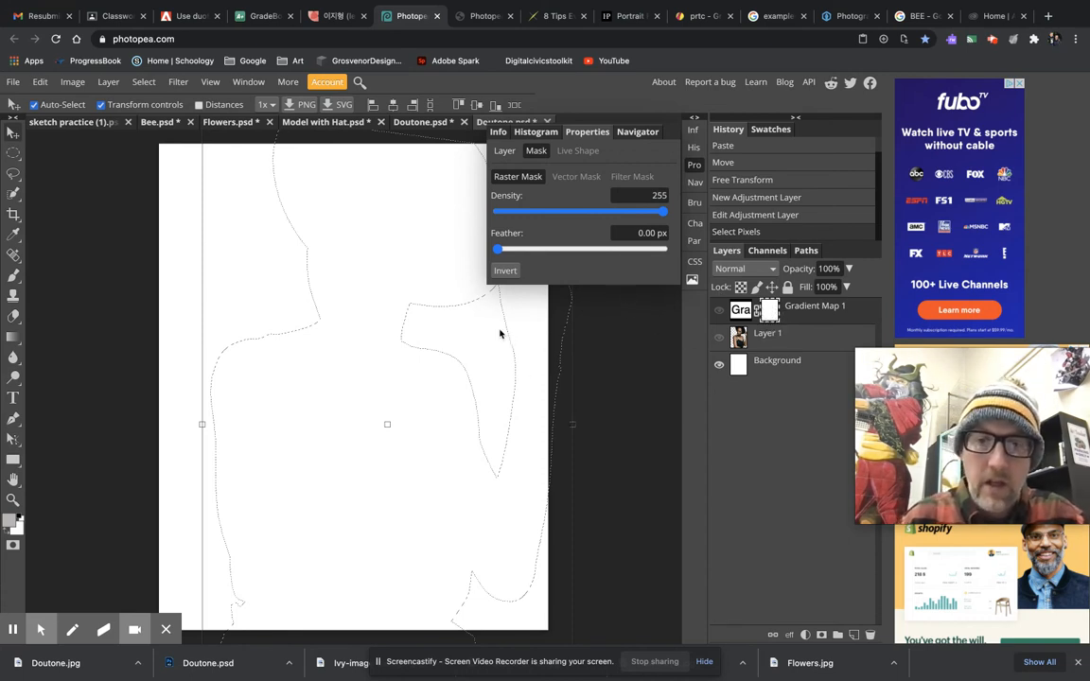
{"action": "mouse_move", "coordinate": [473, 345]}
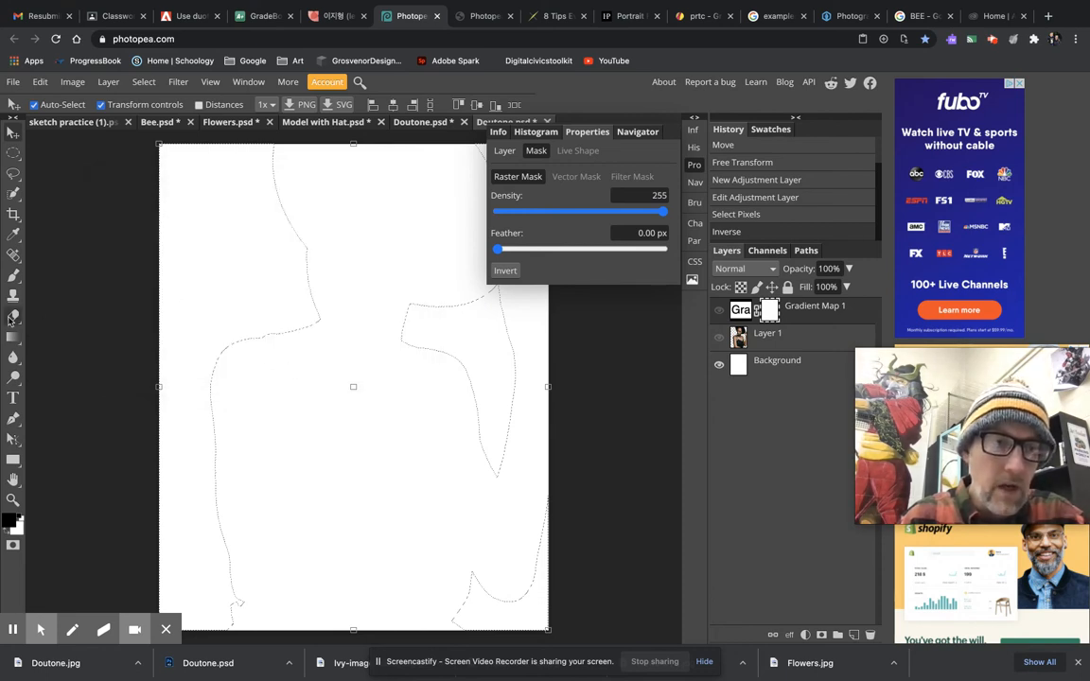
{"action": "left_click", "coordinate": [13, 335]}
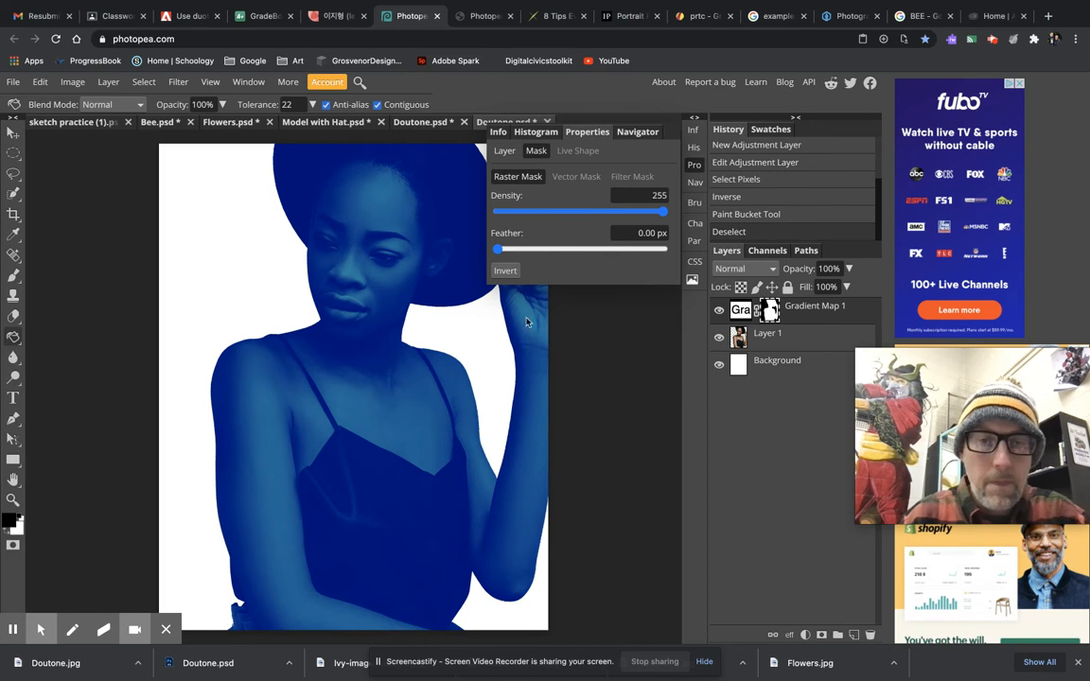
{"action": "mouse_move", "coordinate": [370, 369]}
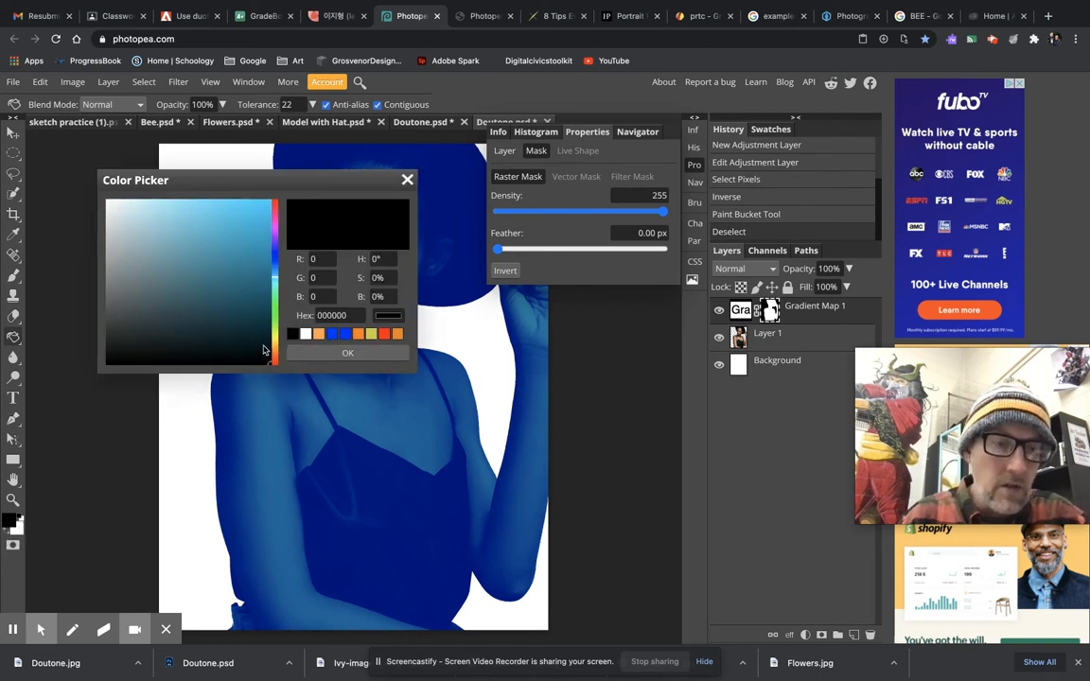
Set the foreground colour to orange
{"action": "left_click", "coordinate": [318, 333]}
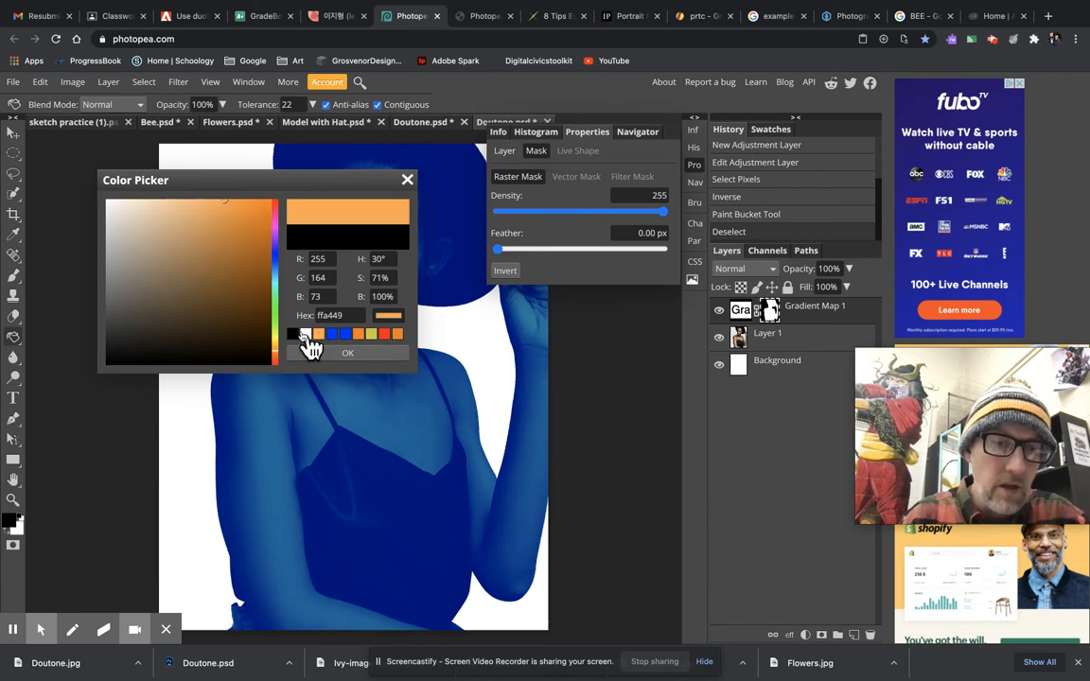
{"action": "left_click", "coordinate": [247, 202]}
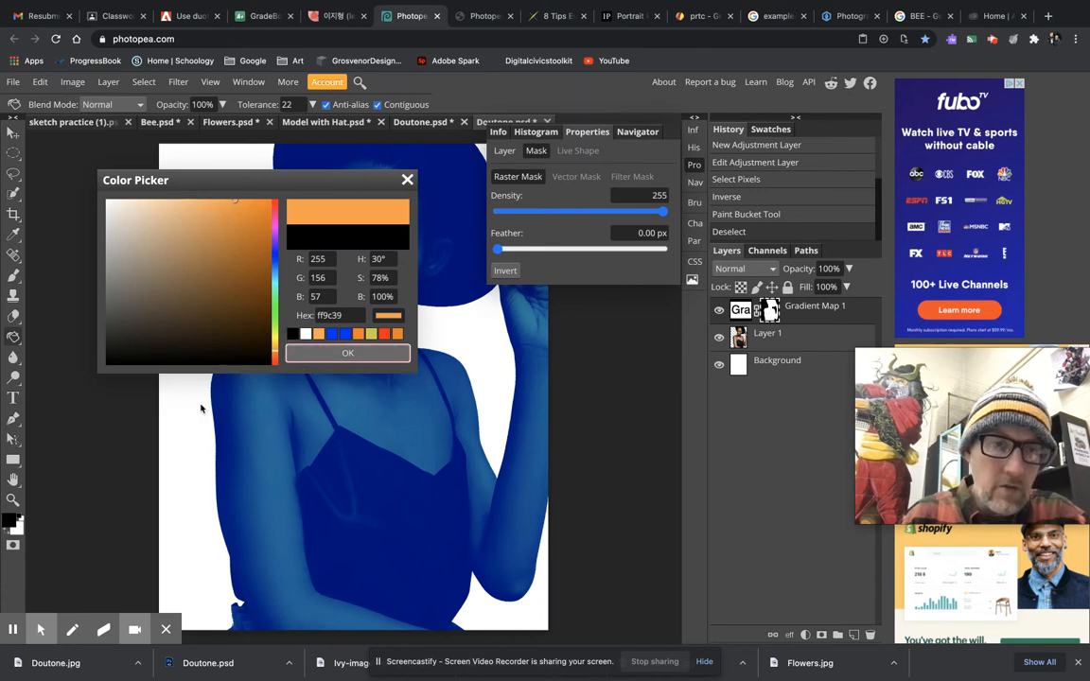
{"action": "left_click", "coordinate": [348, 353]}
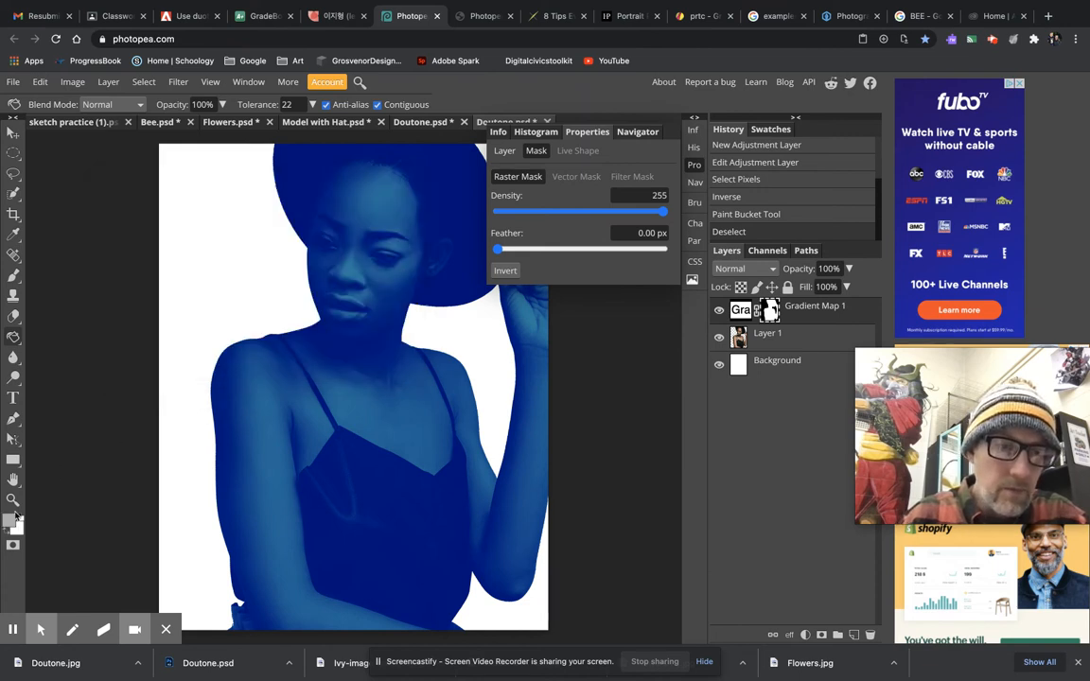
{"action": "left_click", "coordinate": [11, 525]}
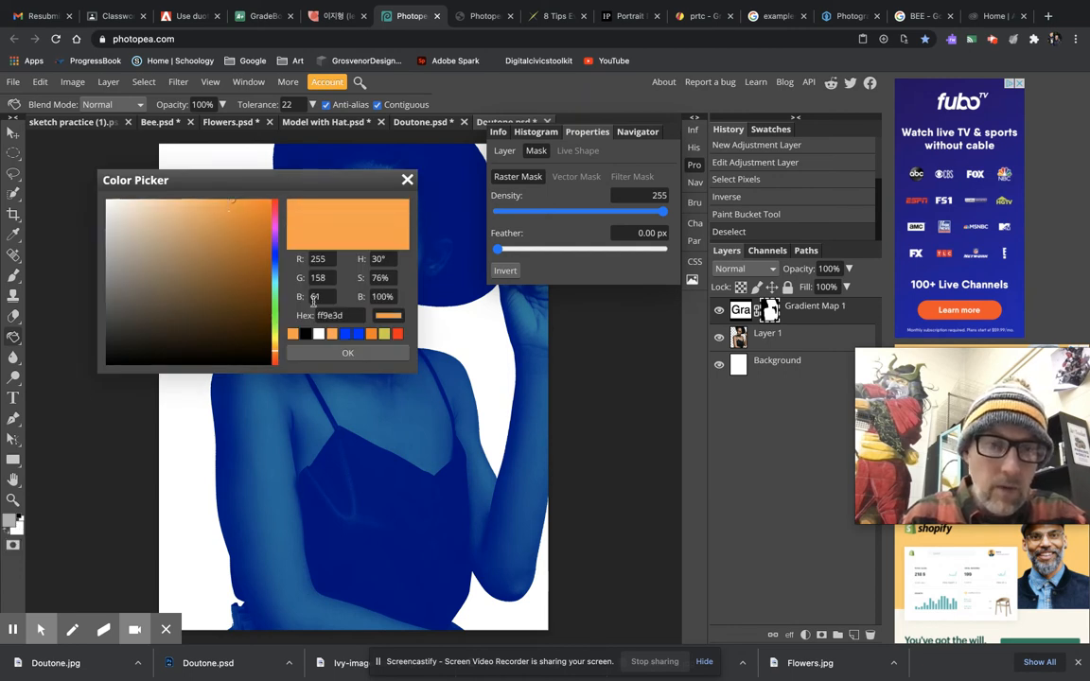
{"action": "left_click", "coordinate": [347, 351]}
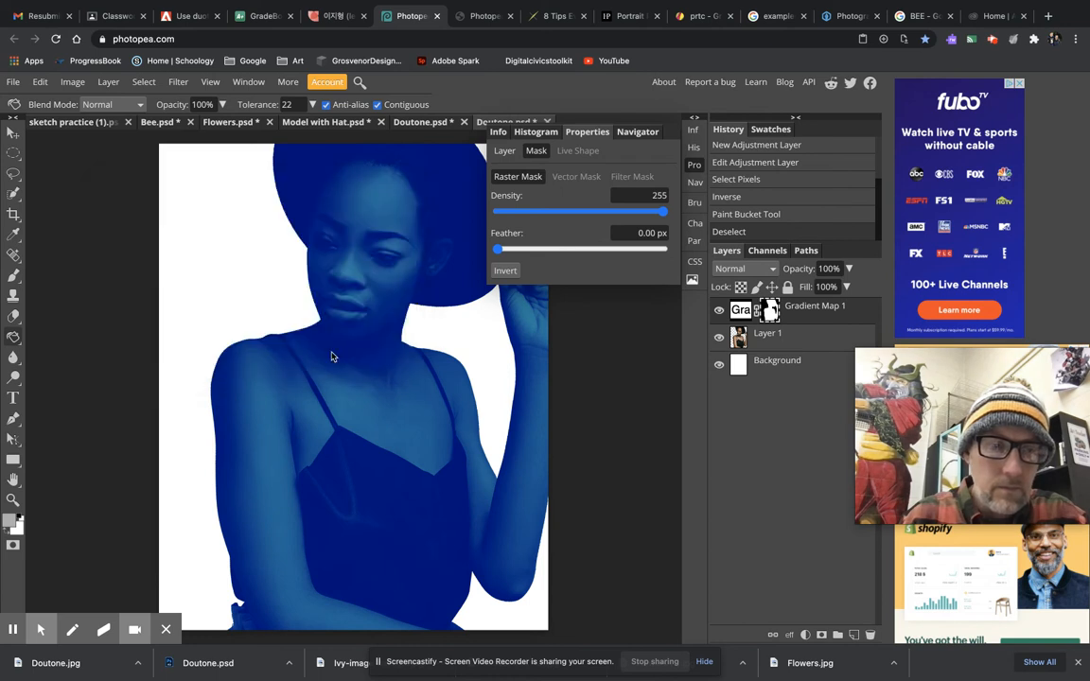
Set the background colour to pure white
{"action": "left_click", "coordinate": [17, 530]}
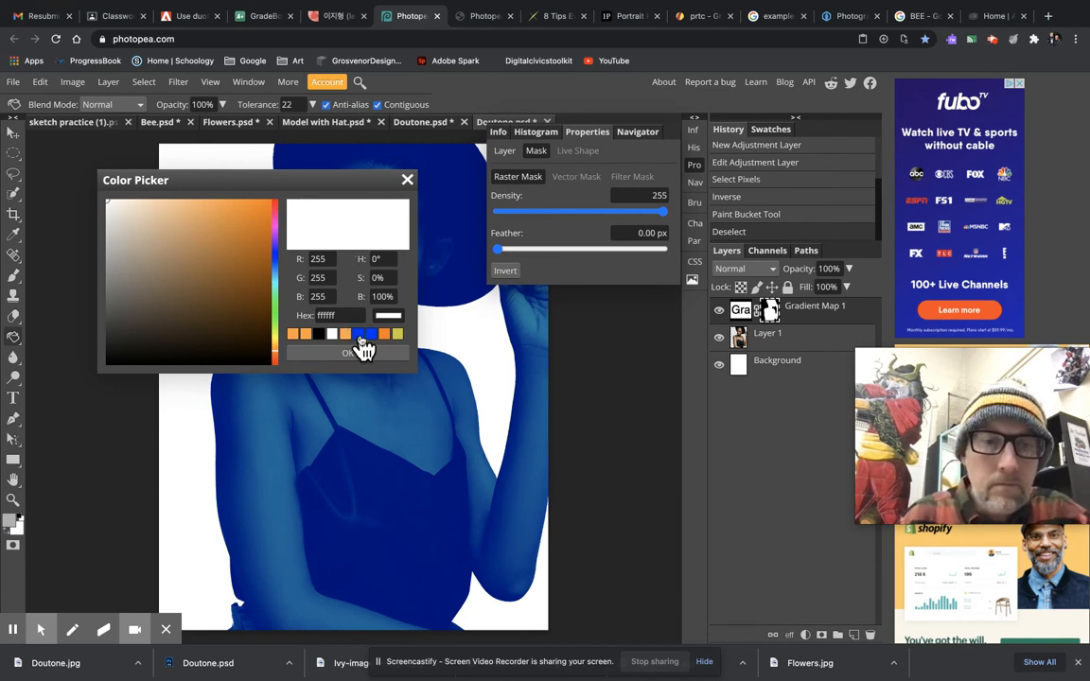
{"action": "left_click", "coordinate": [347, 352]}
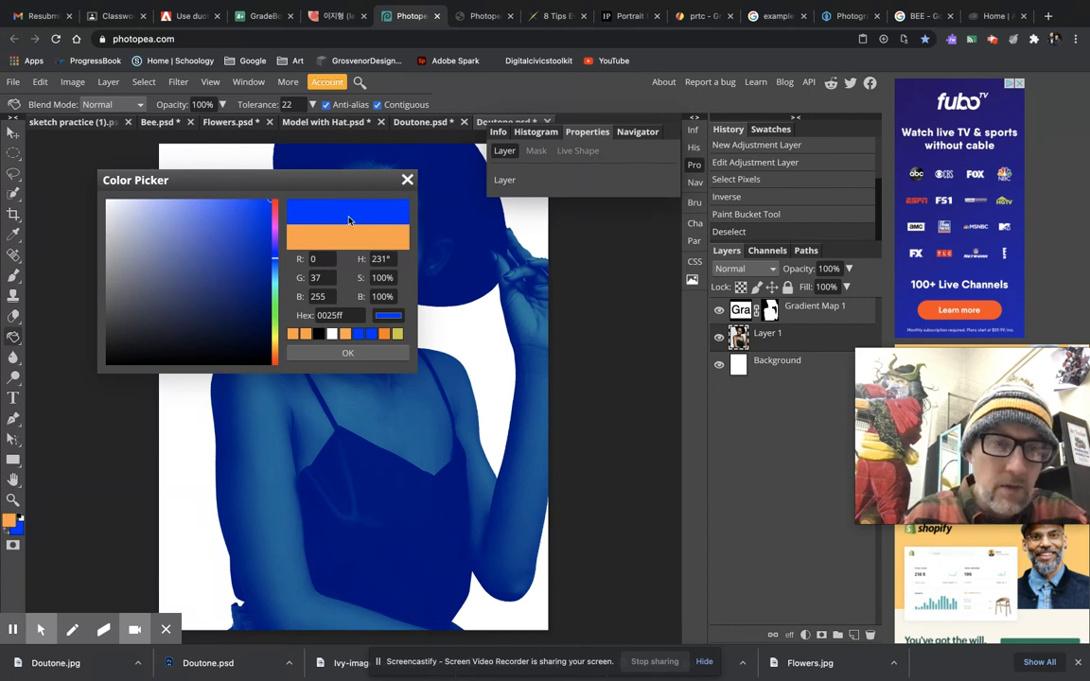
{"action": "left_click", "coordinate": [142, 212]}
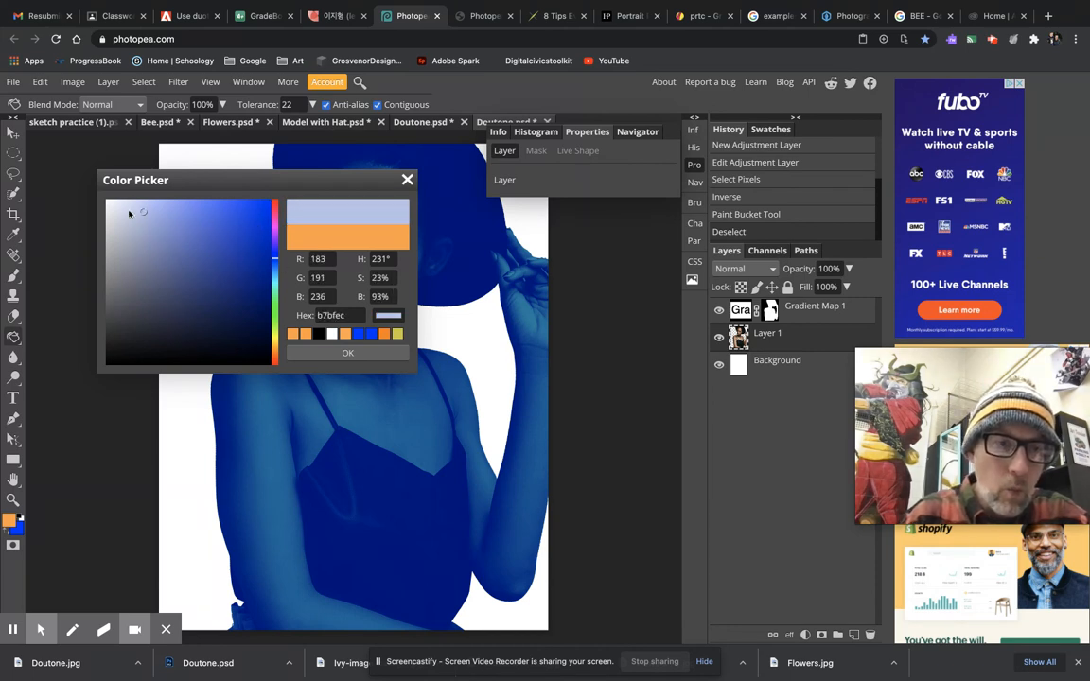
{"action": "left_click", "coordinate": [112, 204]}
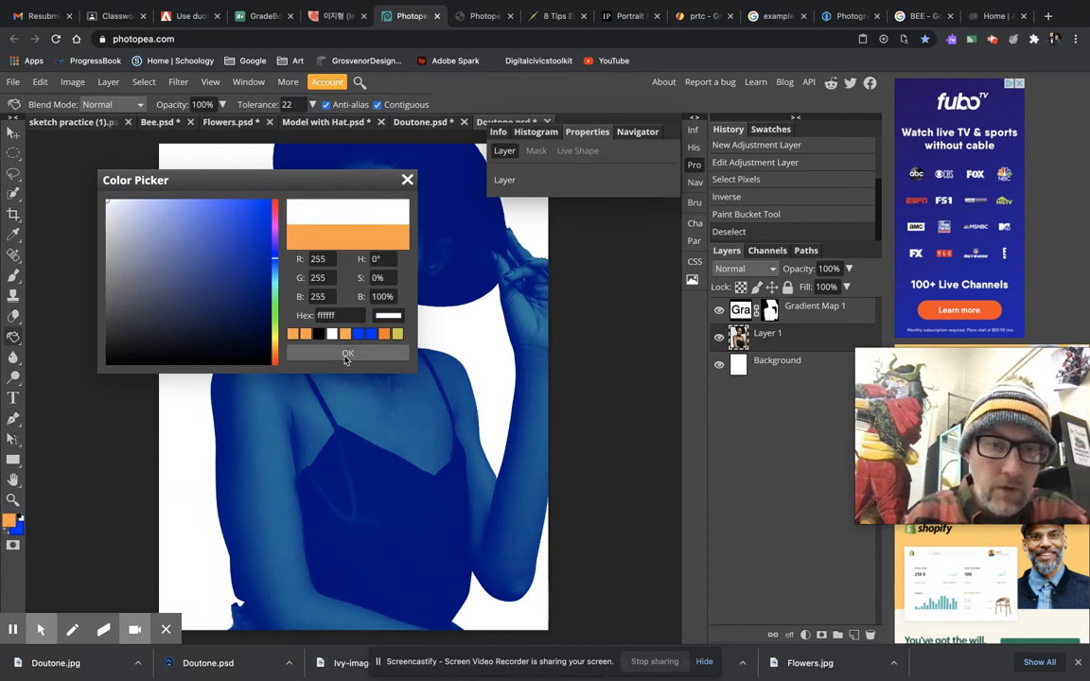
{"action": "left_click", "coordinate": [347, 353]}
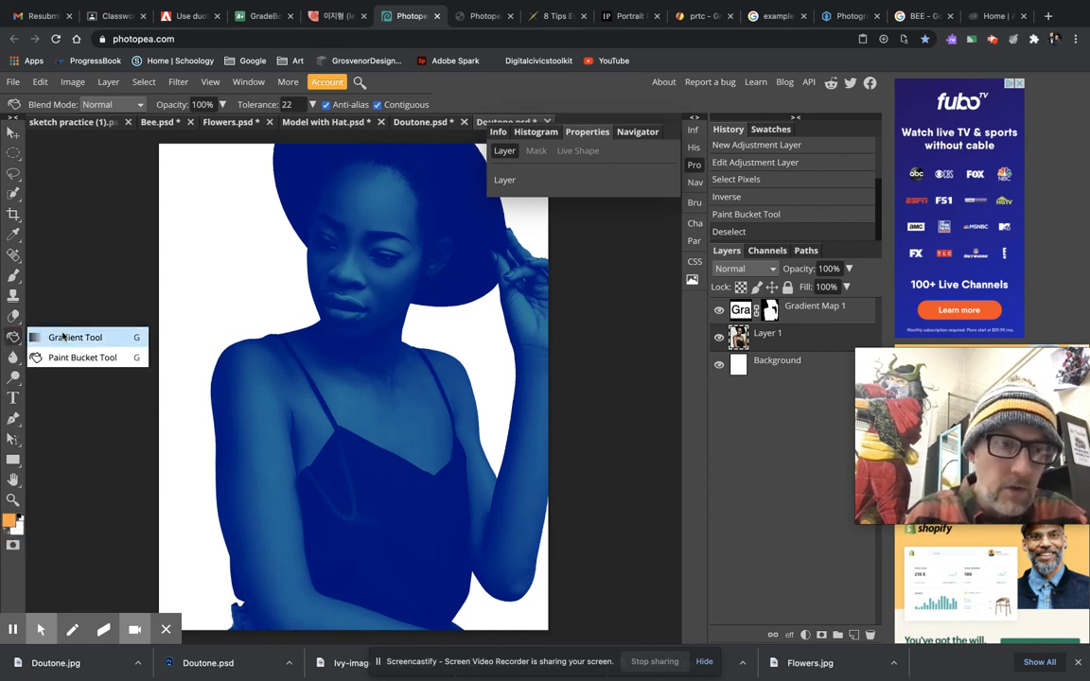
Draw a linear orange-to-white gradient from the top to the bottom of the canvas
{"action": "left_click", "coordinate": [73, 337]}
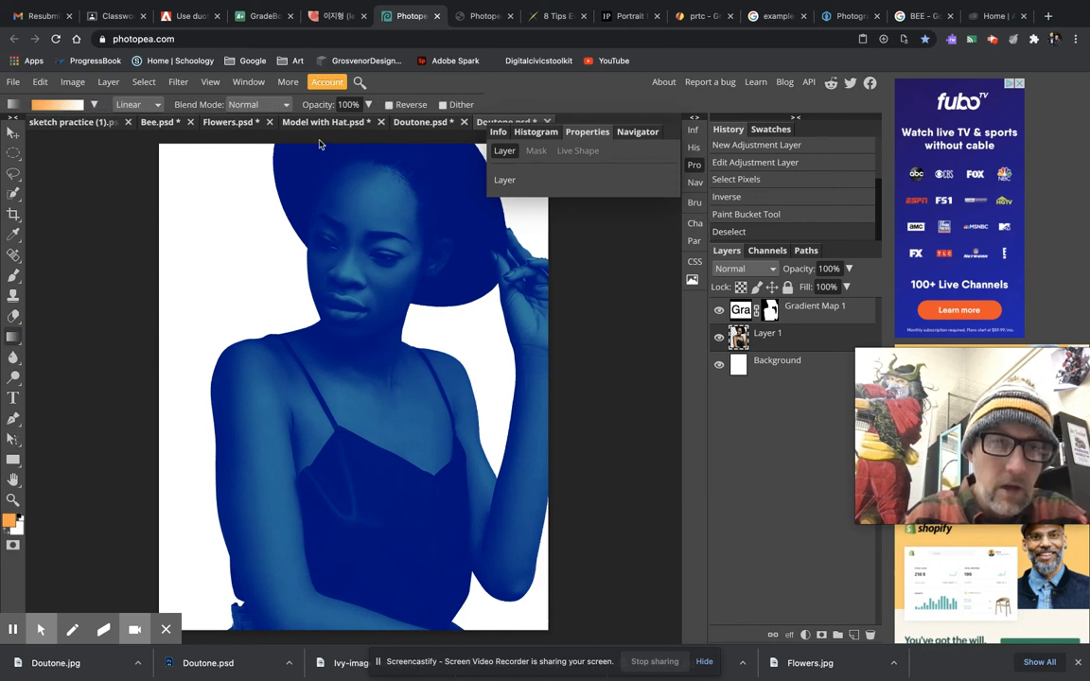
{"action": "left_click_drag", "start_coordinate": [319, 142], "coordinate": [372, 478]}
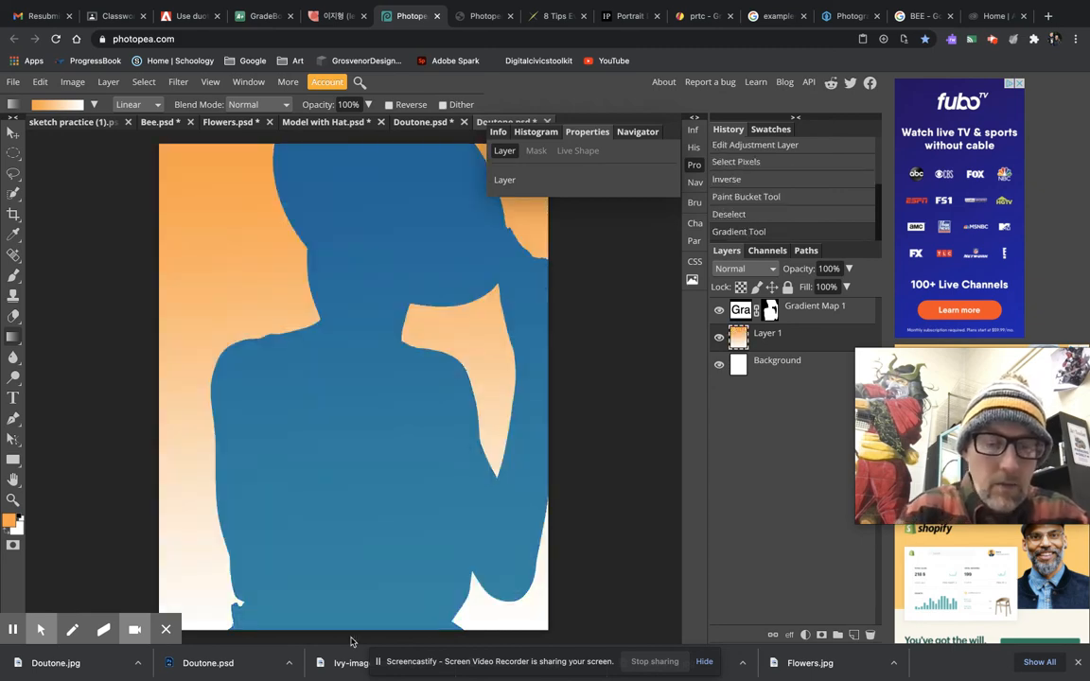
{"action": "left_click", "coordinate": [717, 364]}
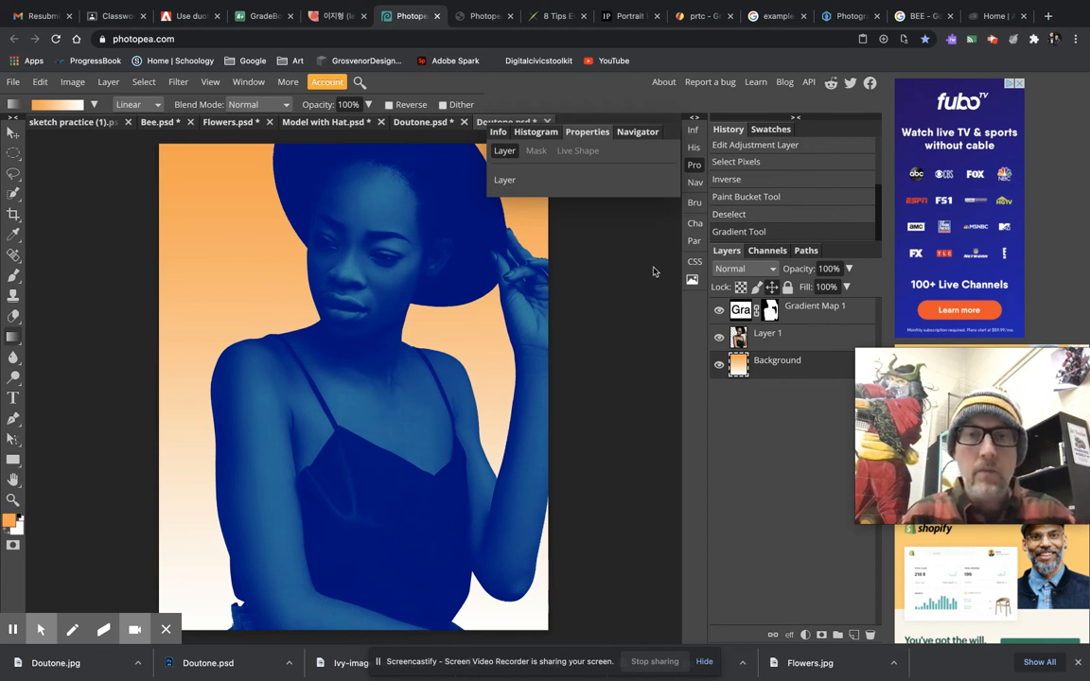
{"action": "mouse_move", "coordinate": [631, 98]}
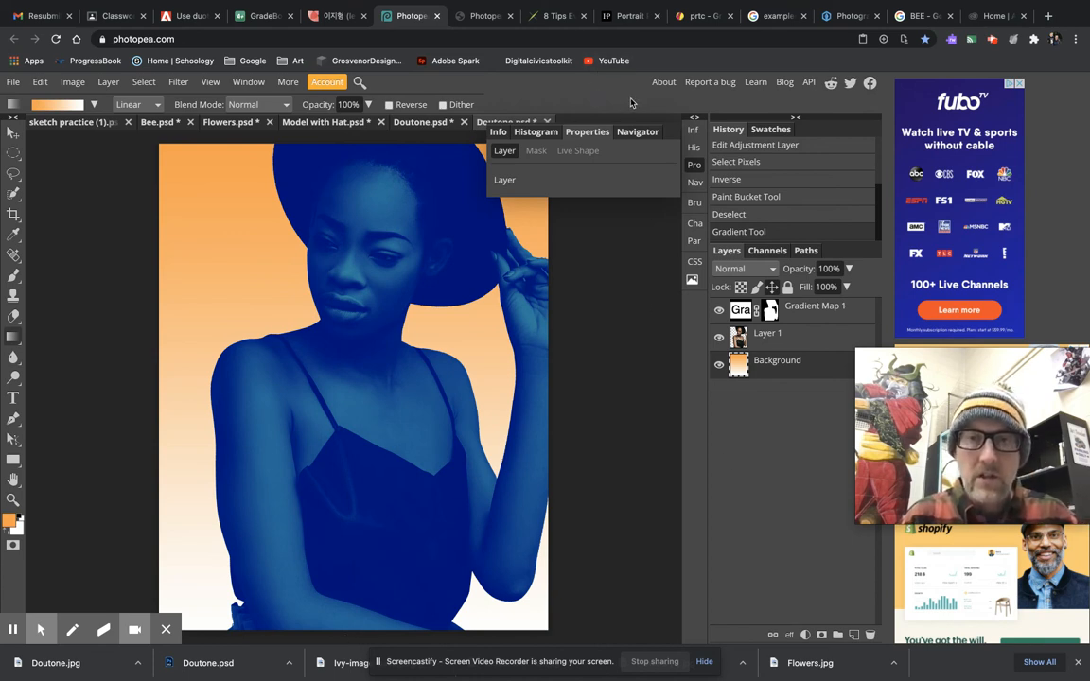